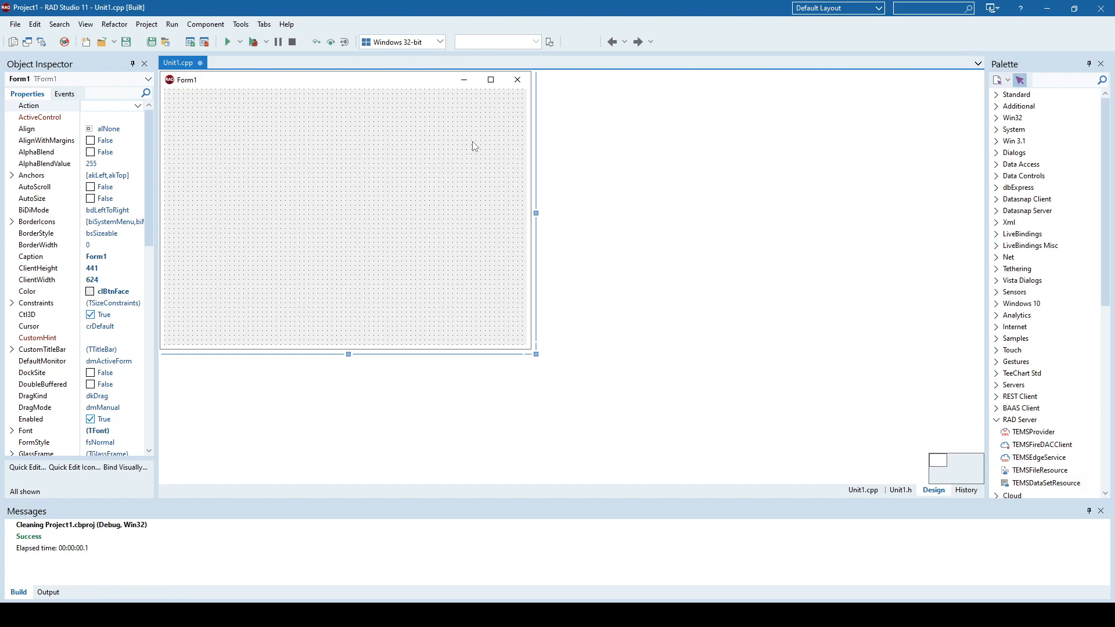
Step: Find TClientDataSet in the Palette search and drop it onto Form1
{"action": "left_click", "coordinate": [1065, 80]}
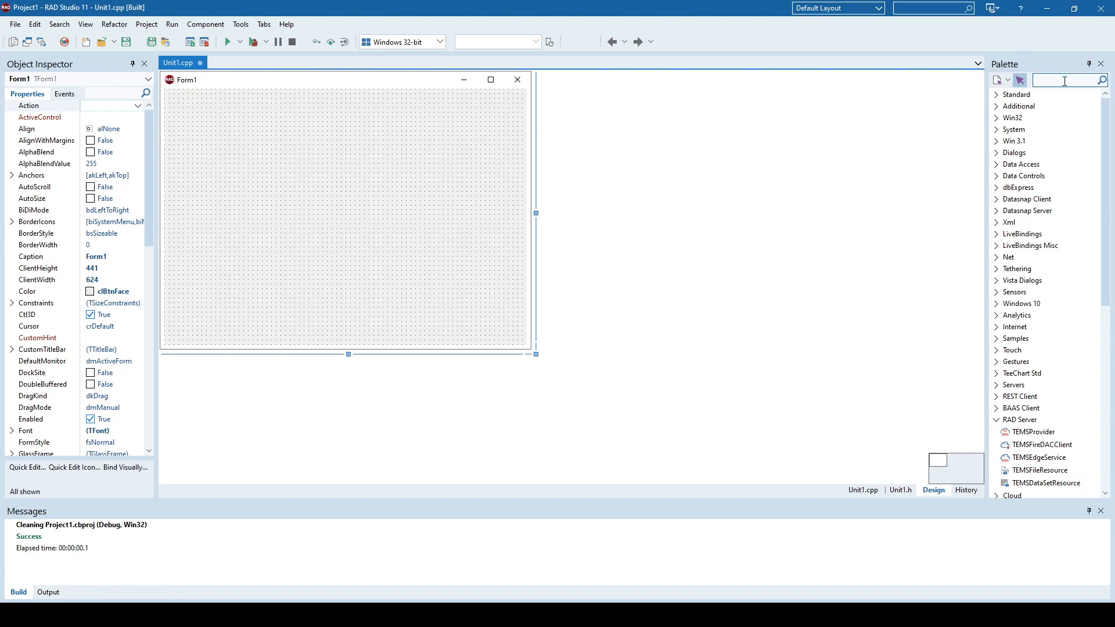
{"action": "type", "text": "adot"}
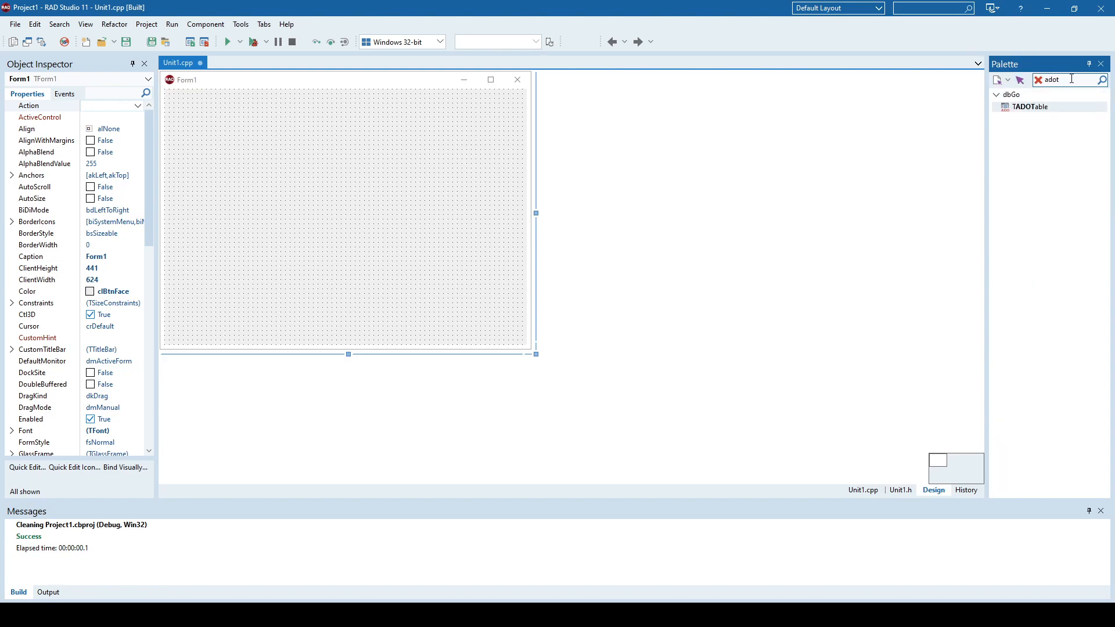
{"action": "mouse_move", "coordinate": [1028, 107]}
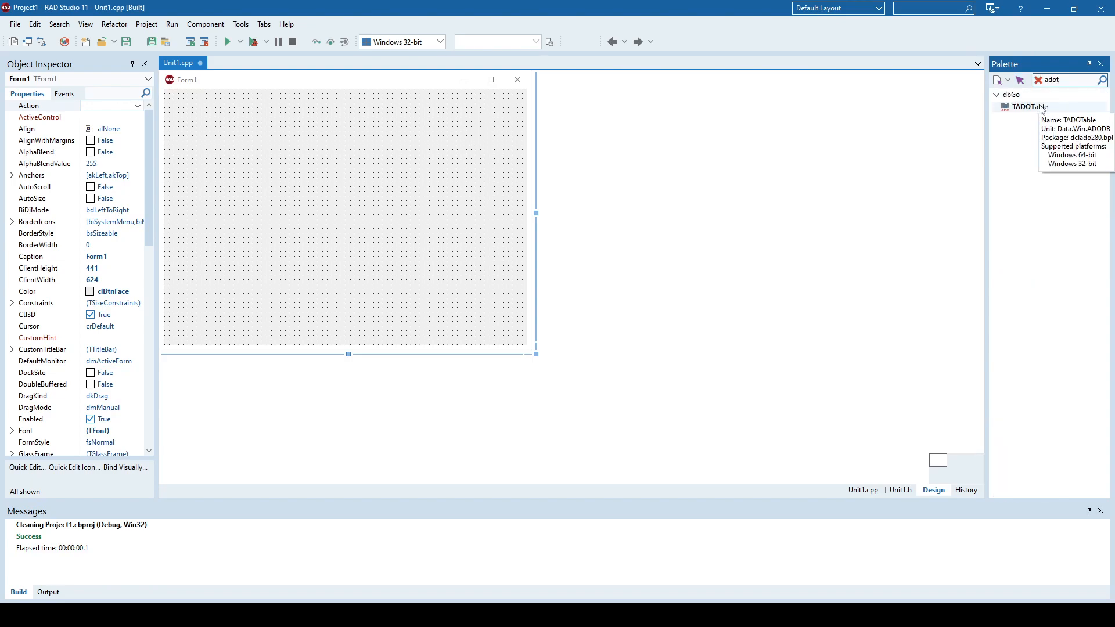
{"action": "mouse_move", "coordinate": [1024, 106]}
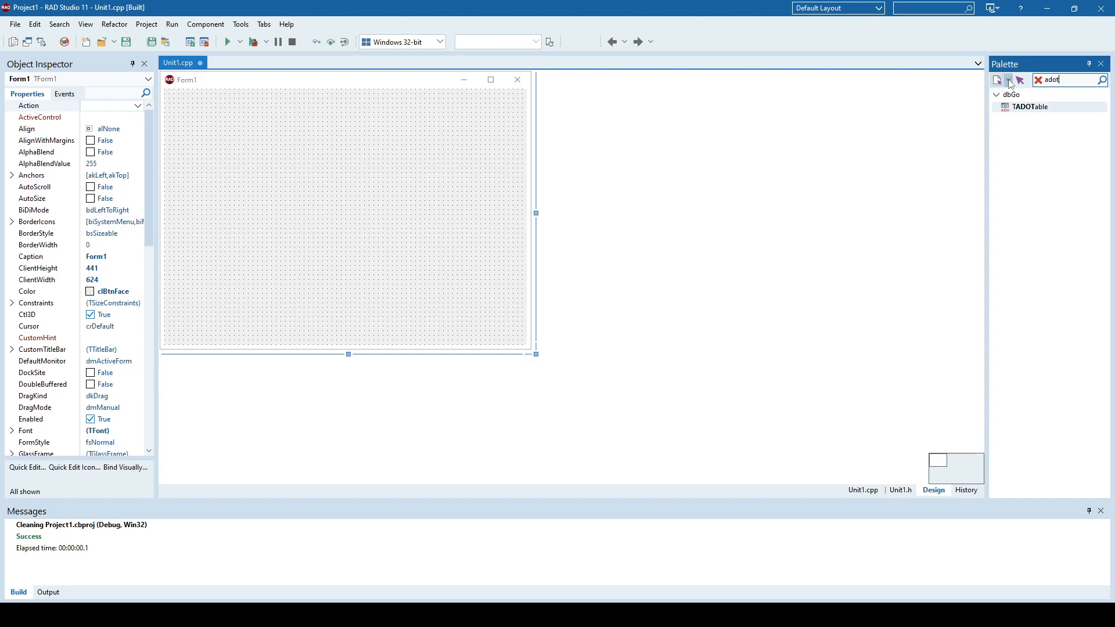
{"action": "left_click", "coordinate": [1037, 80]}
{"action": "type", "text": "c"}
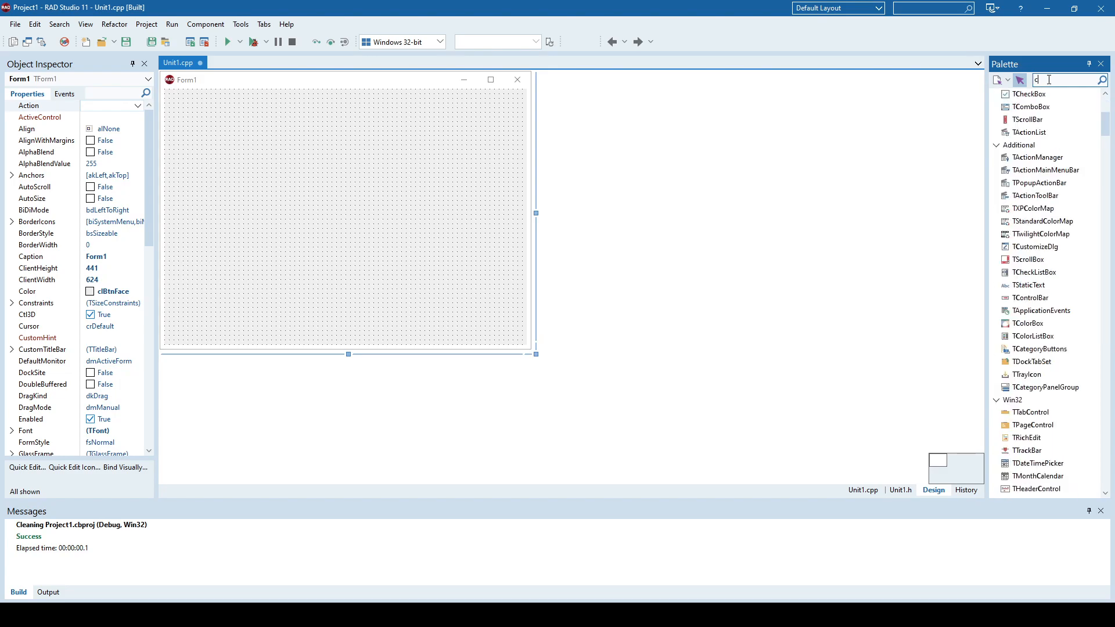
{"action": "type", "text": "lient"}
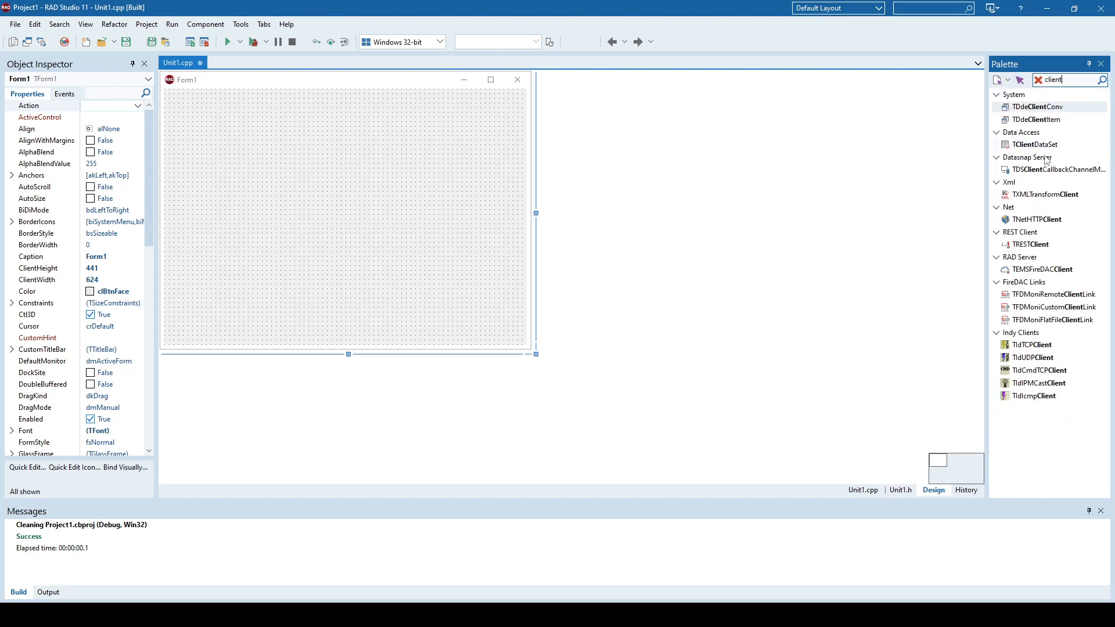
{"action": "left_click", "coordinate": [1038, 144]}
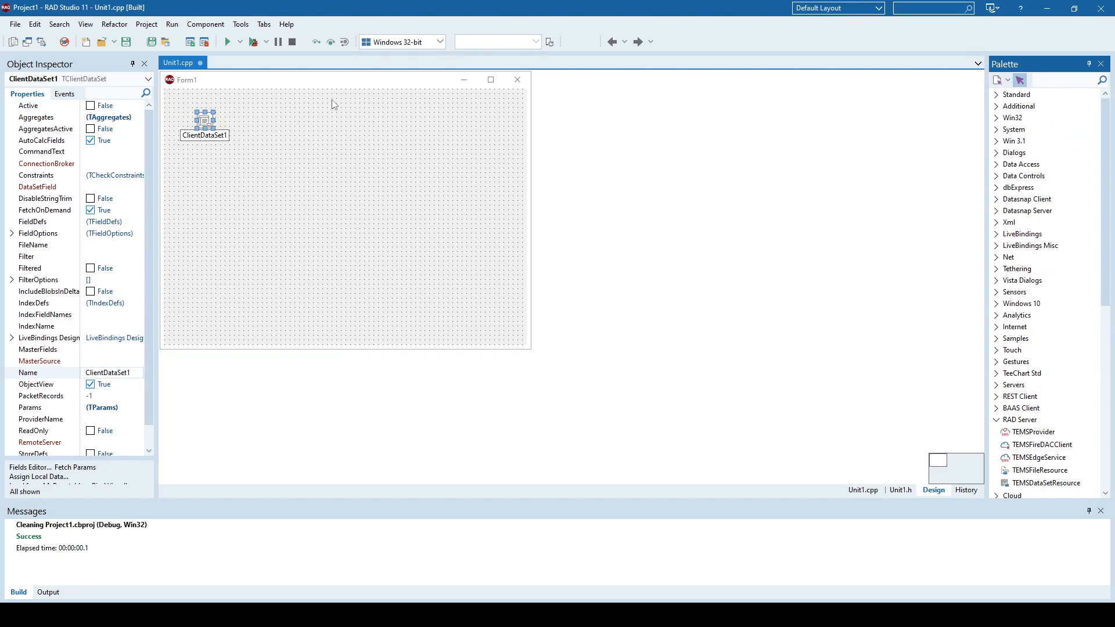
{"action": "mouse_move", "coordinate": [206, 117]}
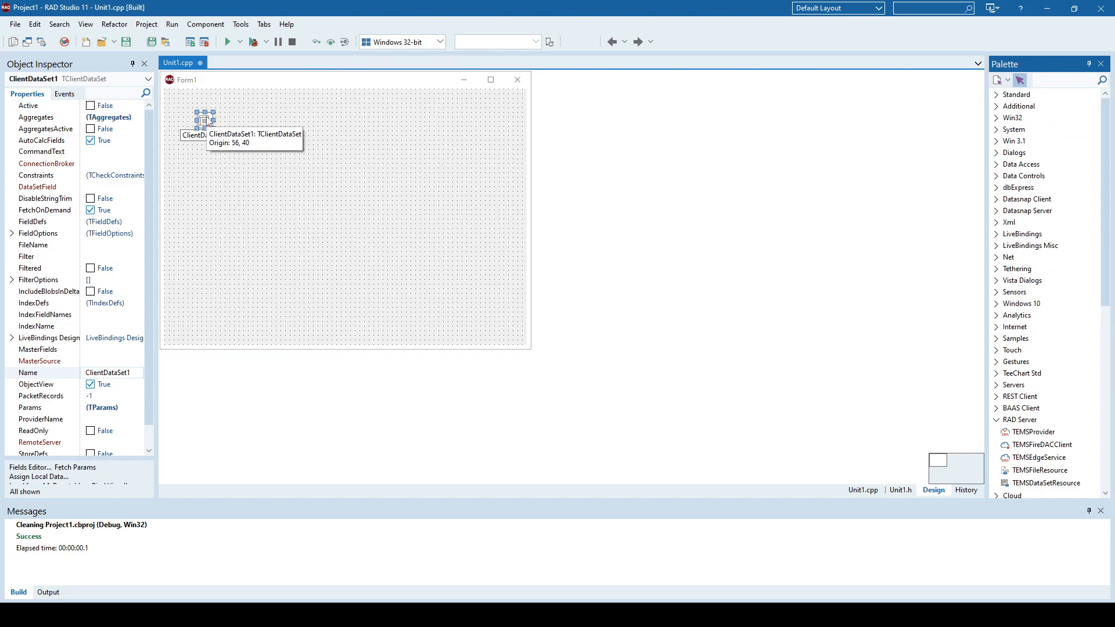
Step: Bring up ClientDataSet1's context menu and start its Fields Editor
{"action": "right_click", "coordinate": [205, 118]}
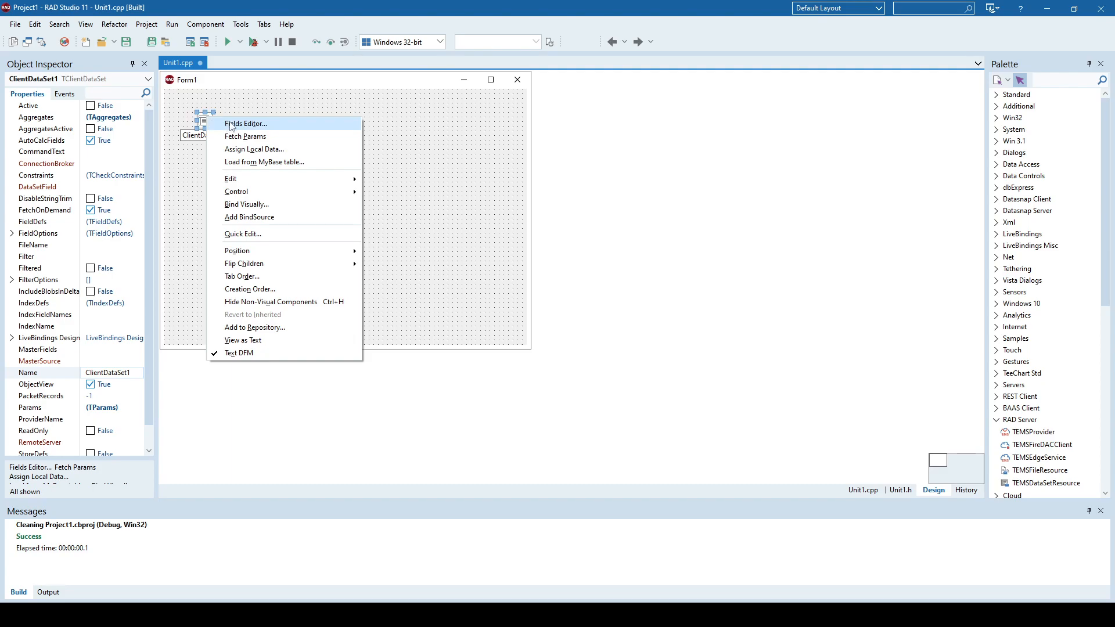
{"action": "left_click", "coordinate": [245, 123]}
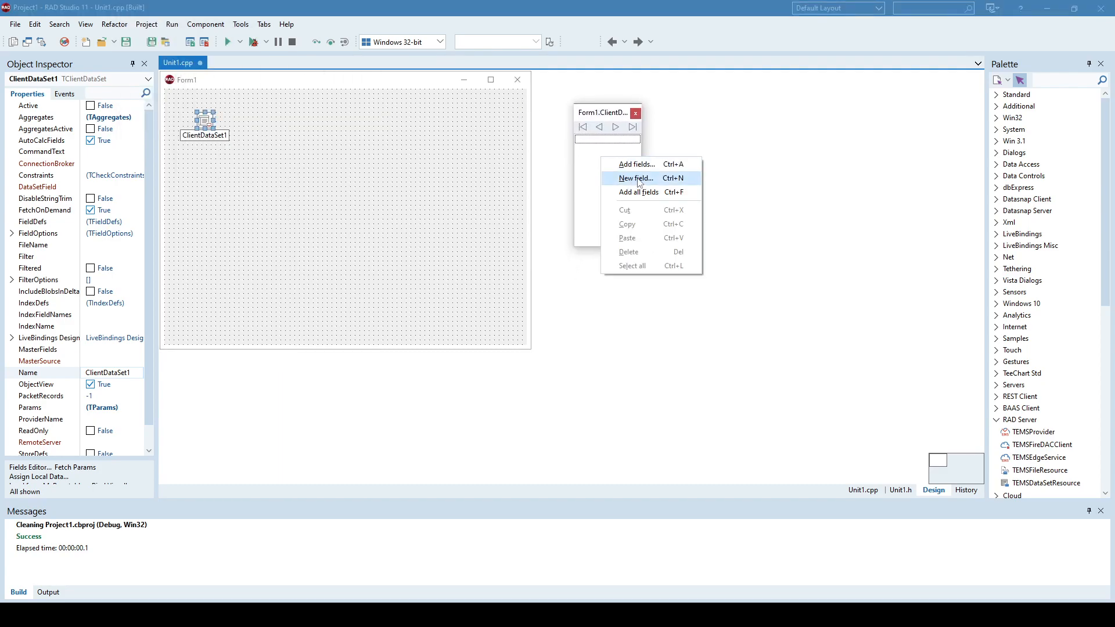
Step: Define field No as AutoInc and field Number as Integer
{"action": "left_click", "coordinate": [634, 178]}
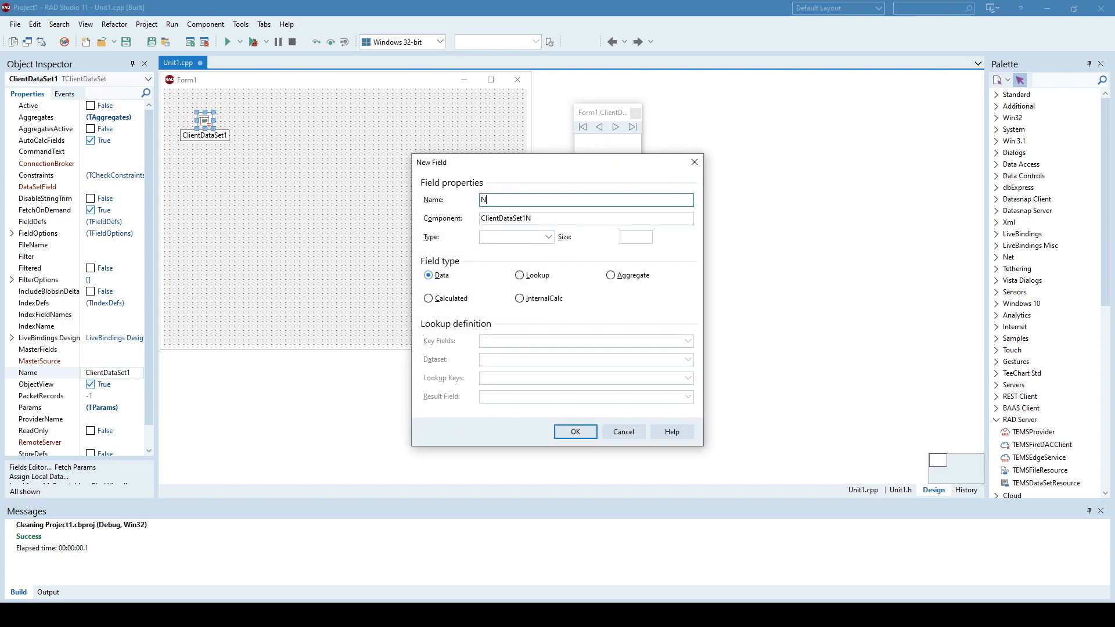
{"action": "left_click", "coordinate": [548, 237]}
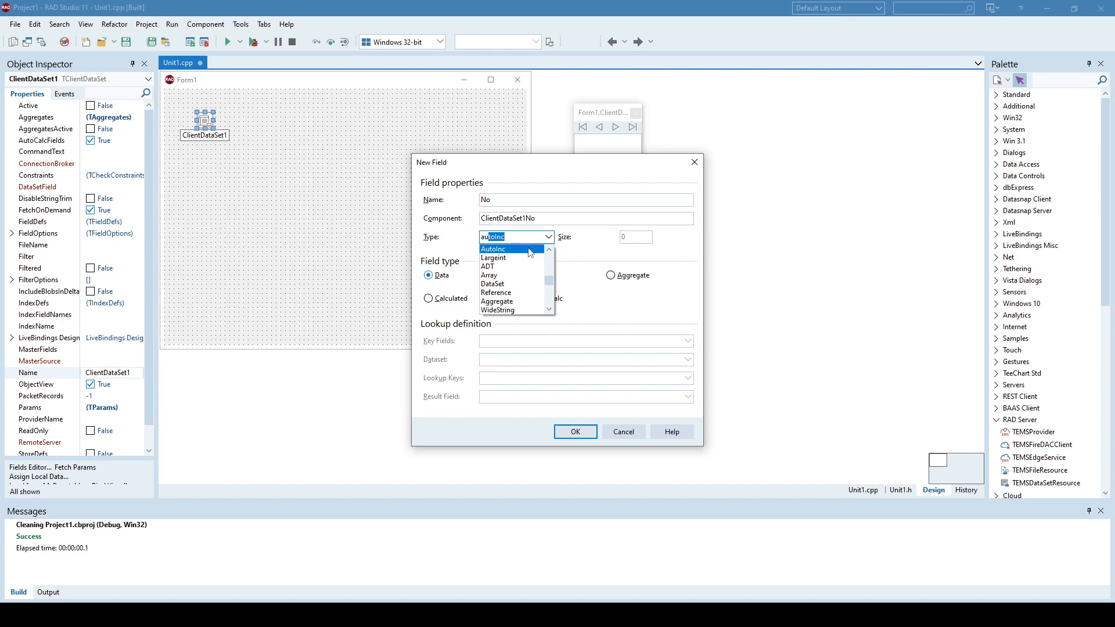
{"action": "left_click", "coordinate": [574, 432]}
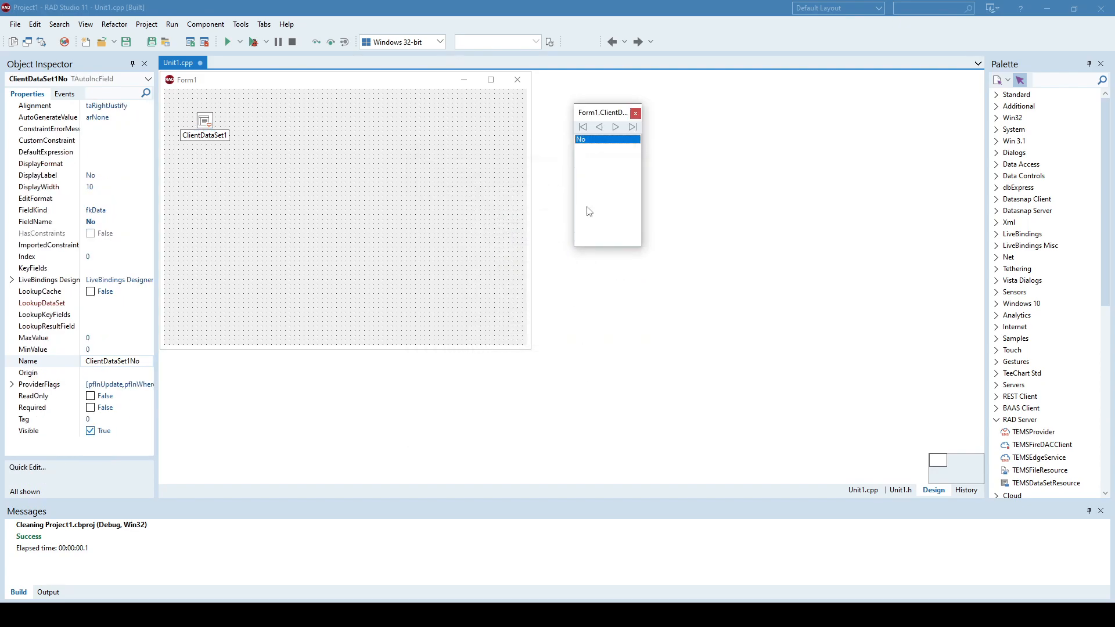
{"action": "mouse_move", "coordinate": [625, 197]}
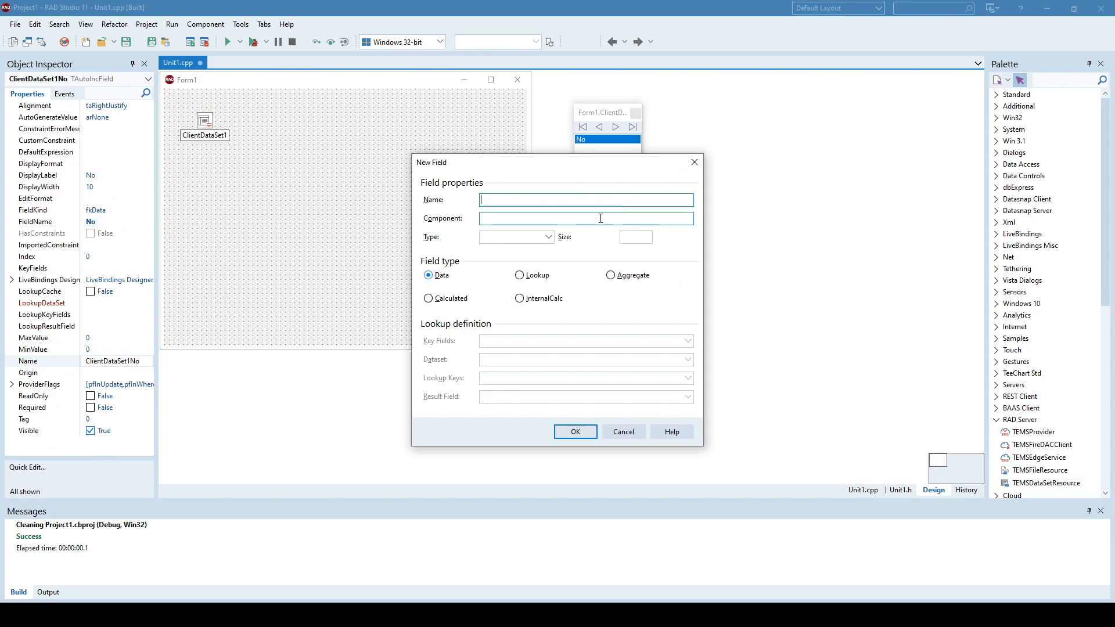
{"action": "type", "text": "Num"}
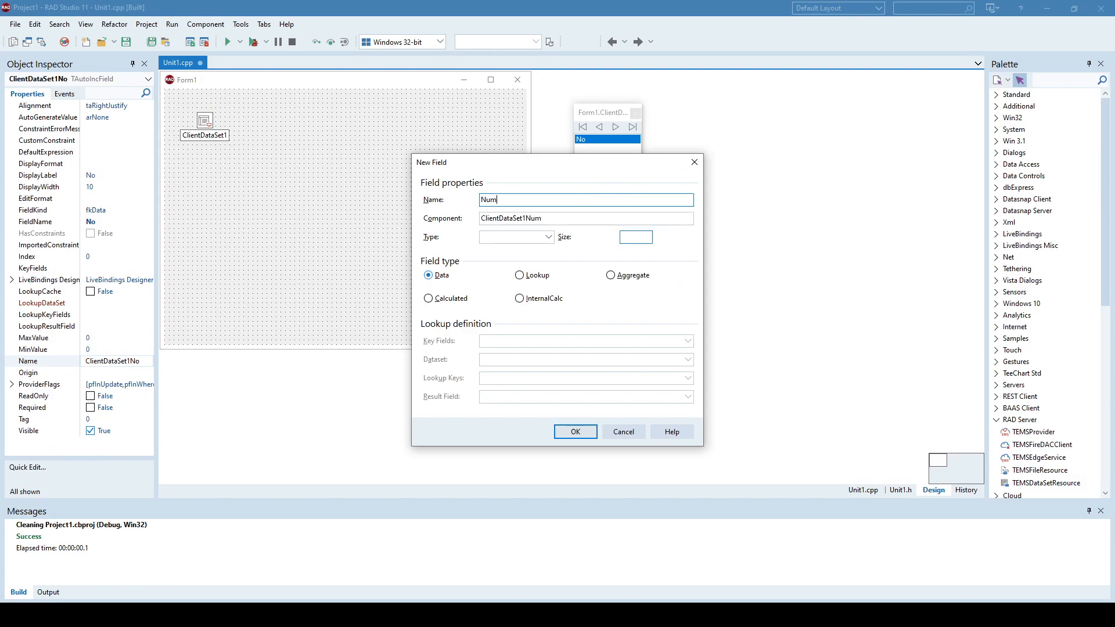
{"action": "left_click", "coordinate": [548, 237]}
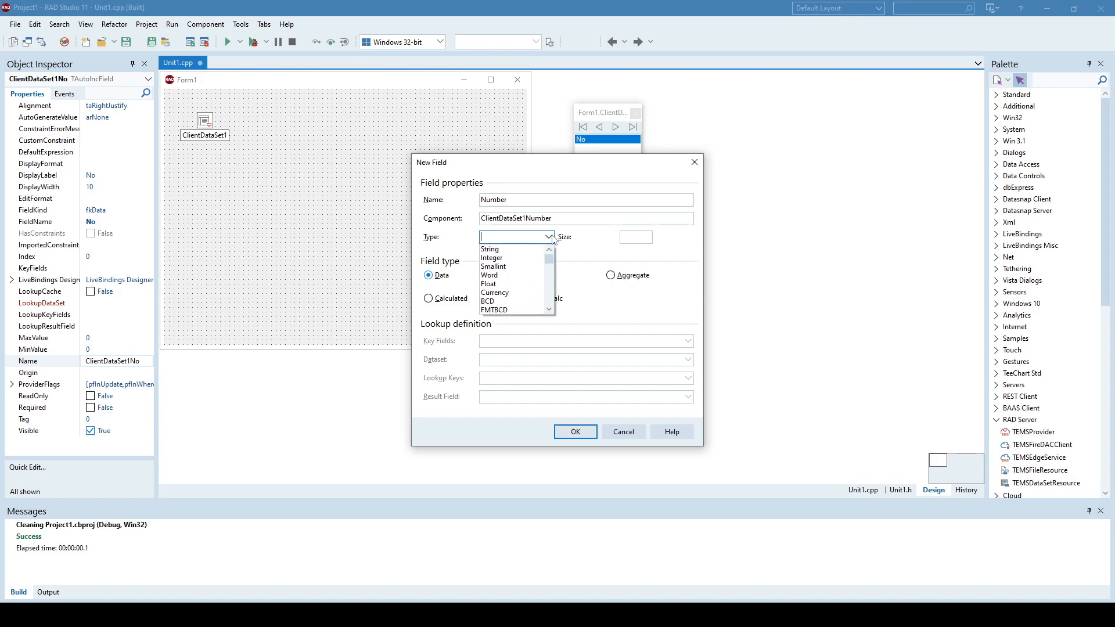
{"action": "left_click", "coordinate": [491, 258]}
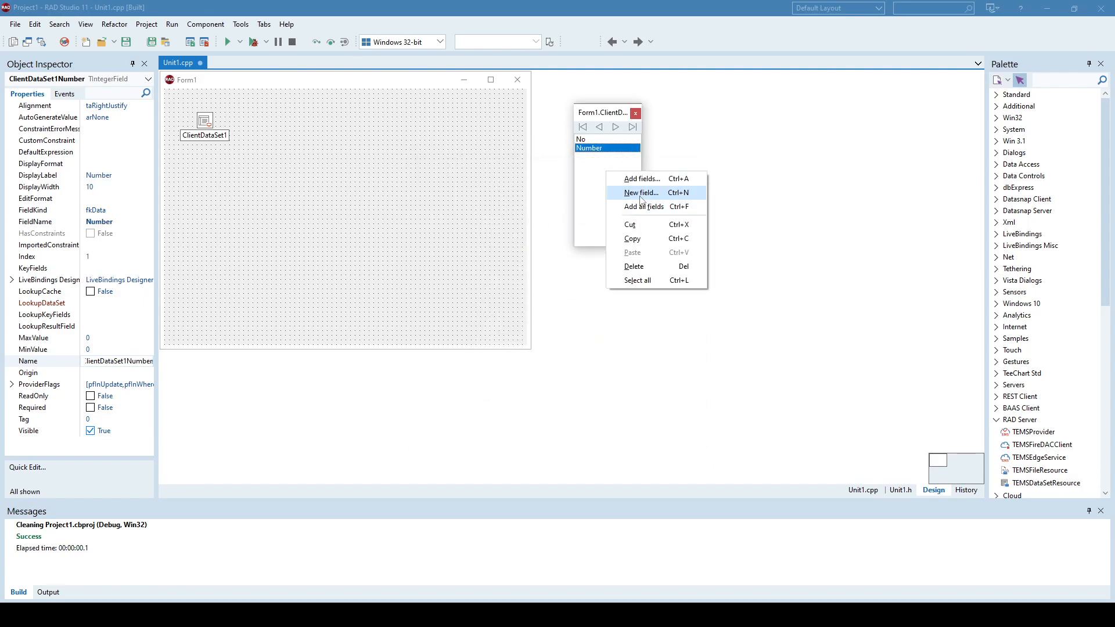
Step: Define field String of type String with size 100 and review the field list
{"action": "left_click", "coordinate": [641, 192]}
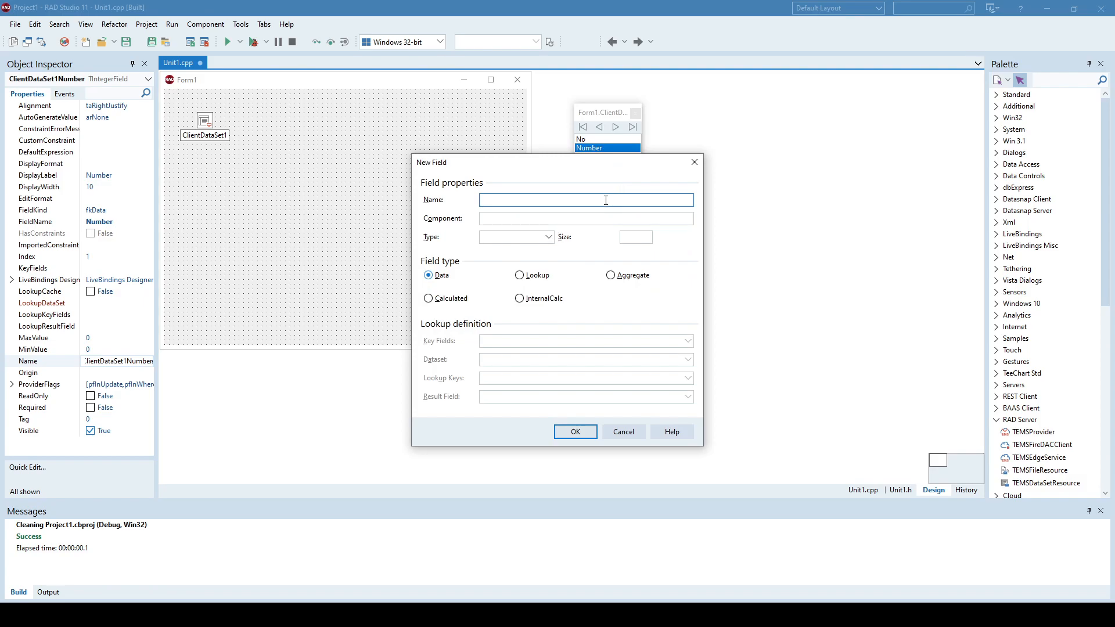
{"action": "type", "text": "String"}
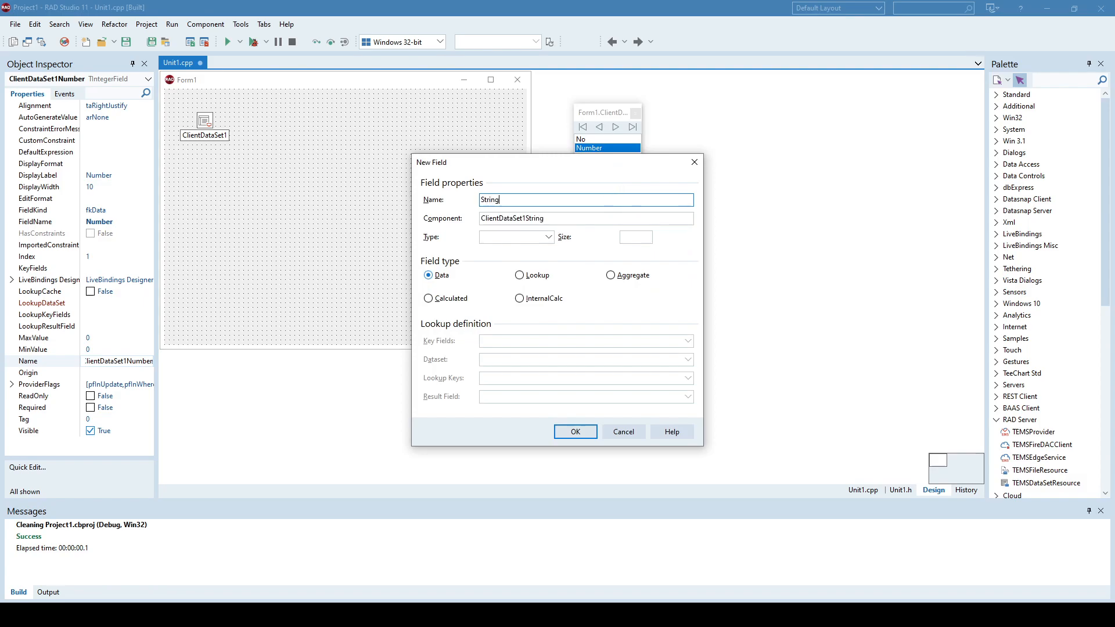
{"action": "left_click", "coordinate": [512, 237]}
{"action": "type", "text": "100"}
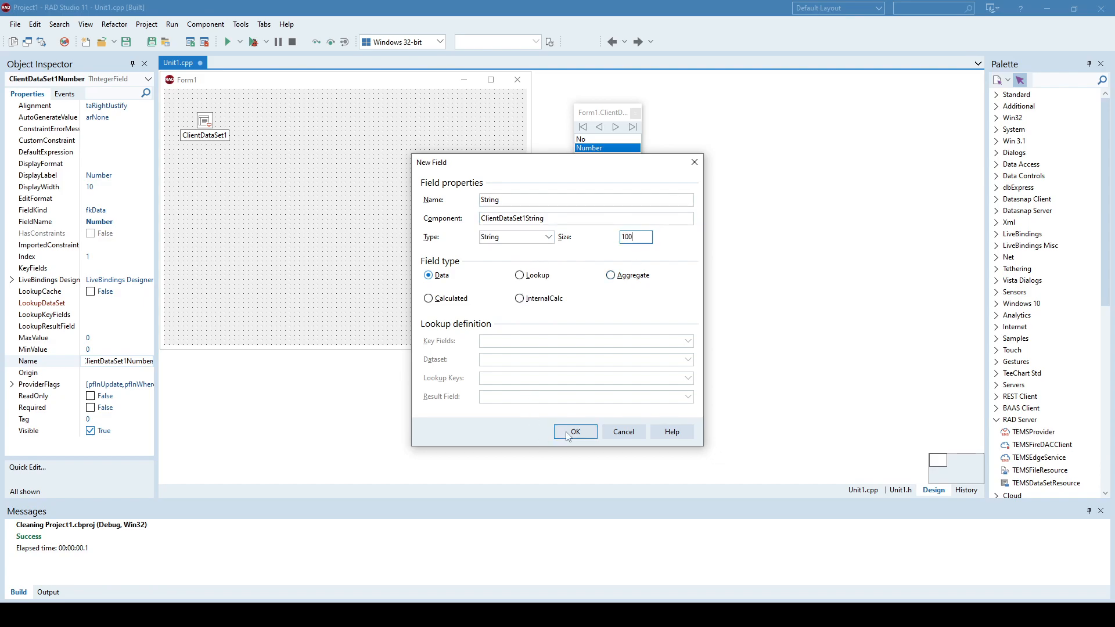
{"action": "left_click", "coordinate": [575, 432]}
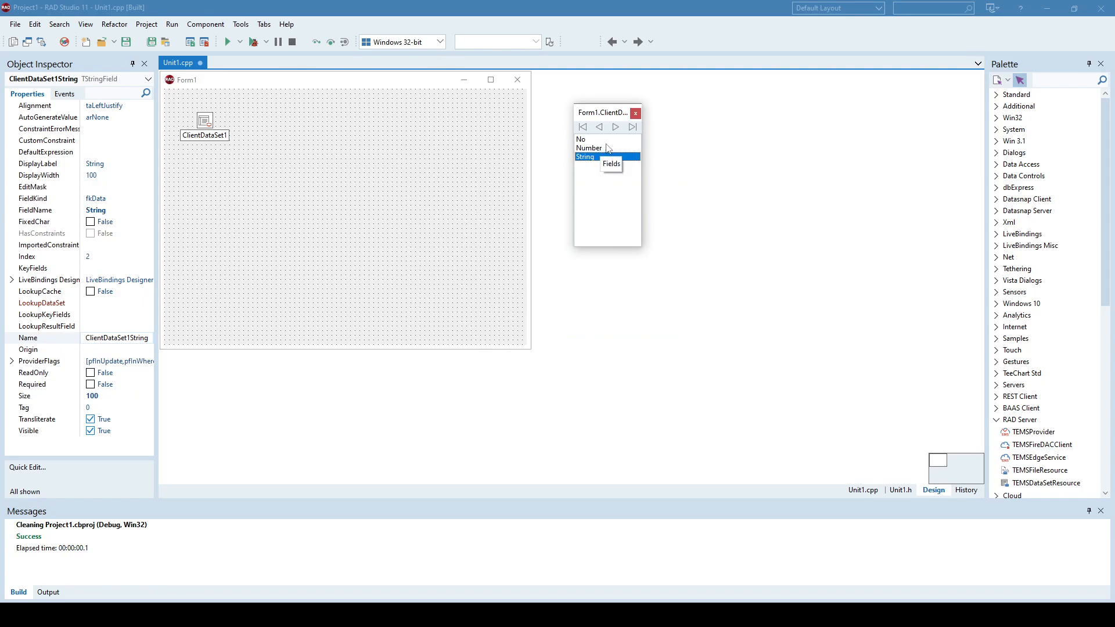
{"action": "left_click", "coordinate": [588, 147]}
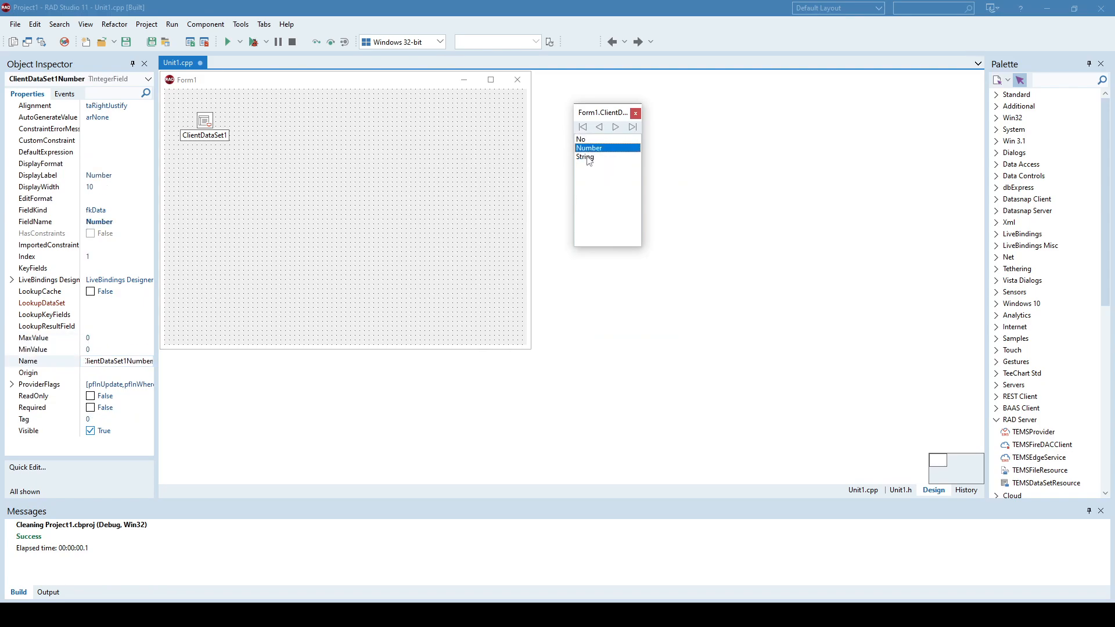
{"action": "left_click", "coordinate": [585, 157]}
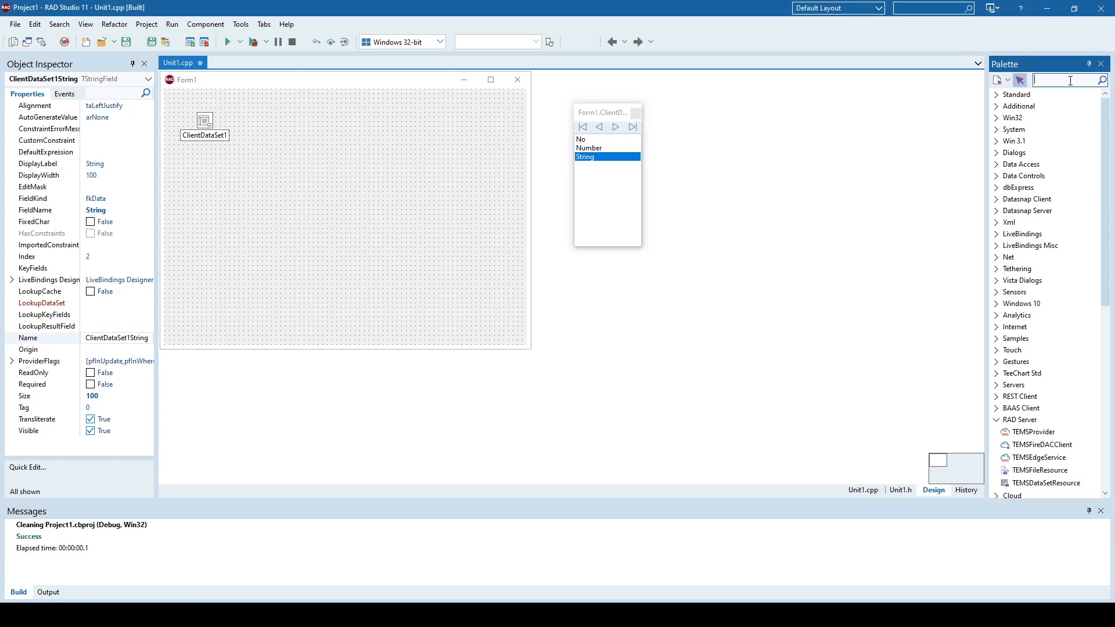
Step: Drop a TDataSource on Form1 and set its DataSet to ClientDataSet1
{"action": "type", "text": "data"}
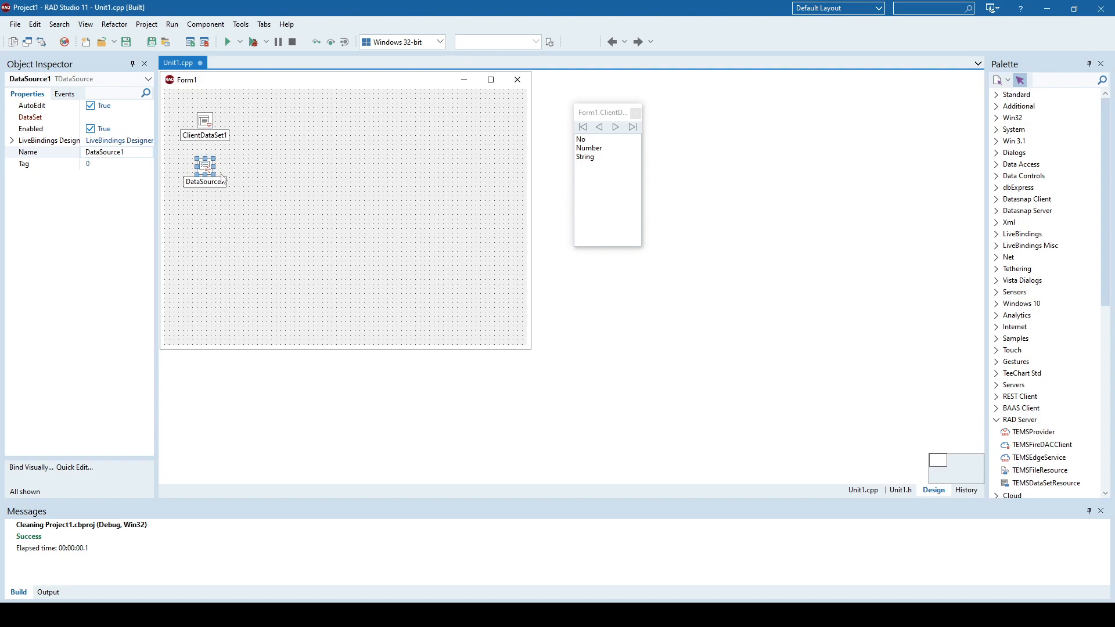
{"action": "left_click", "coordinate": [114, 116]}
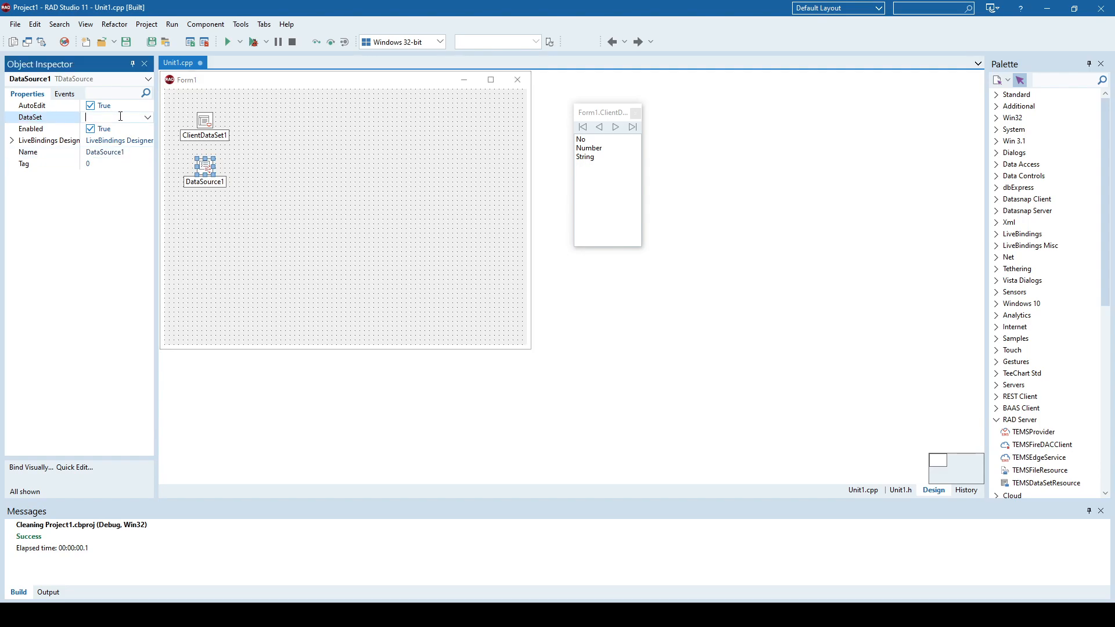
{"action": "left_click", "coordinate": [148, 116]}
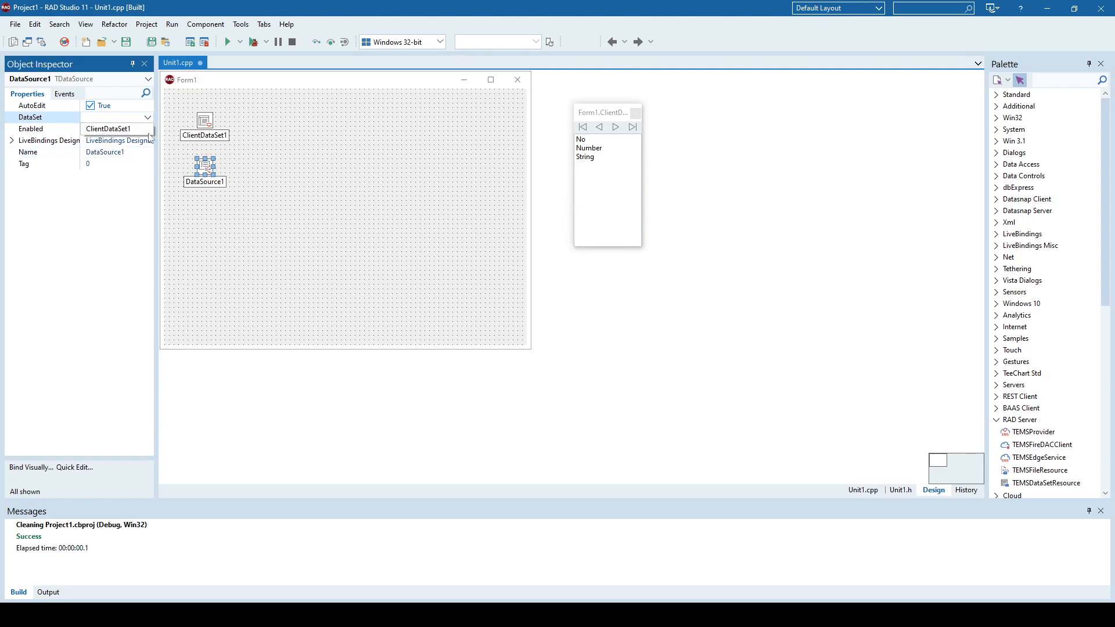
{"action": "left_click", "coordinate": [108, 129]}
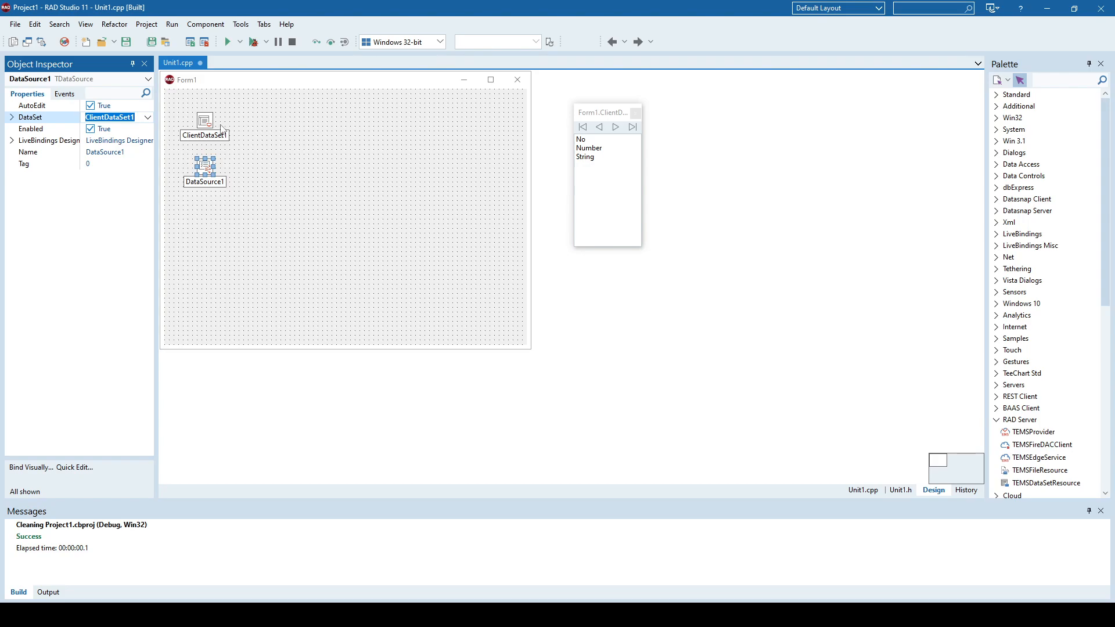
{"action": "mouse_move", "coordinate": [222, 130]}
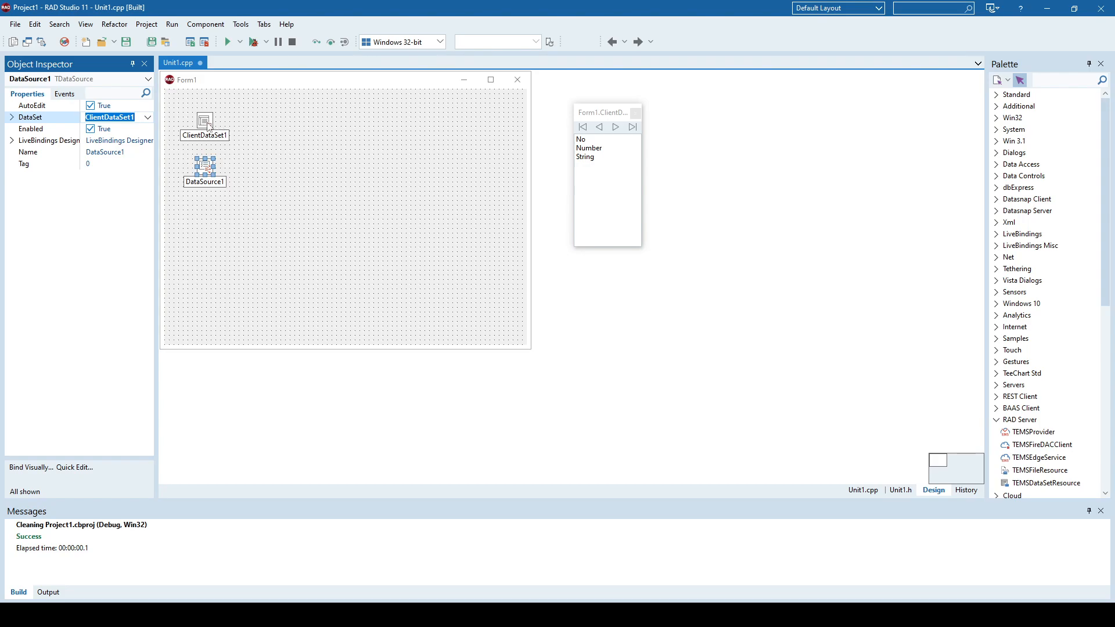
{"action": "left_click", "coordinate": [205, 120]}
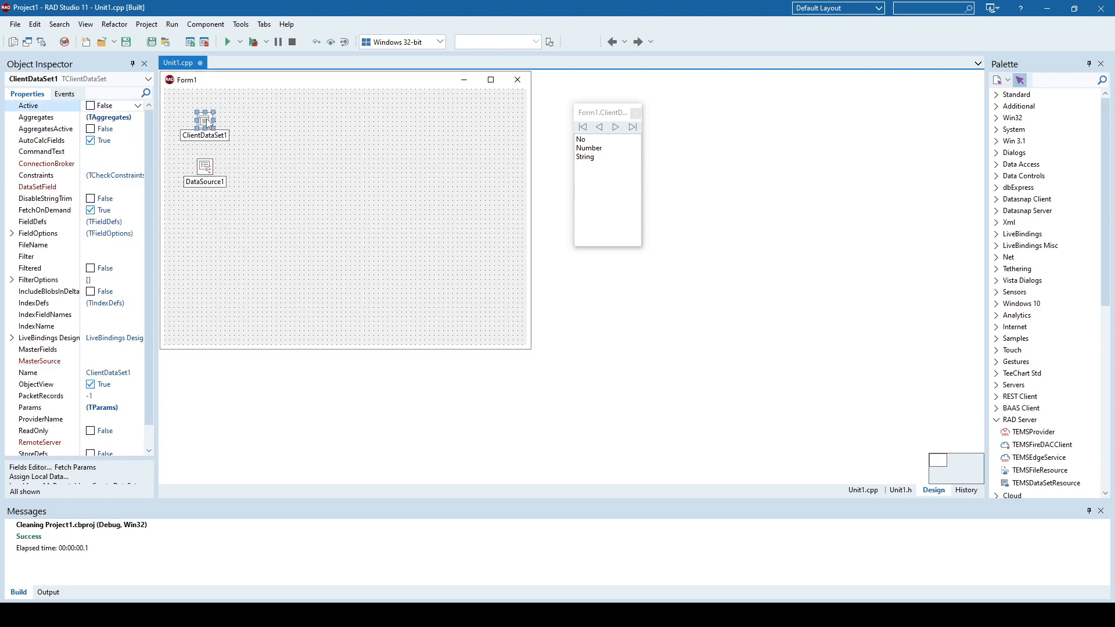
Step: Create ClientDataSet1's dataset, drop a TDBGrid linked to DataSource1 and edit its columns
{"action": "right_click", "coordinate": [205, 119]}
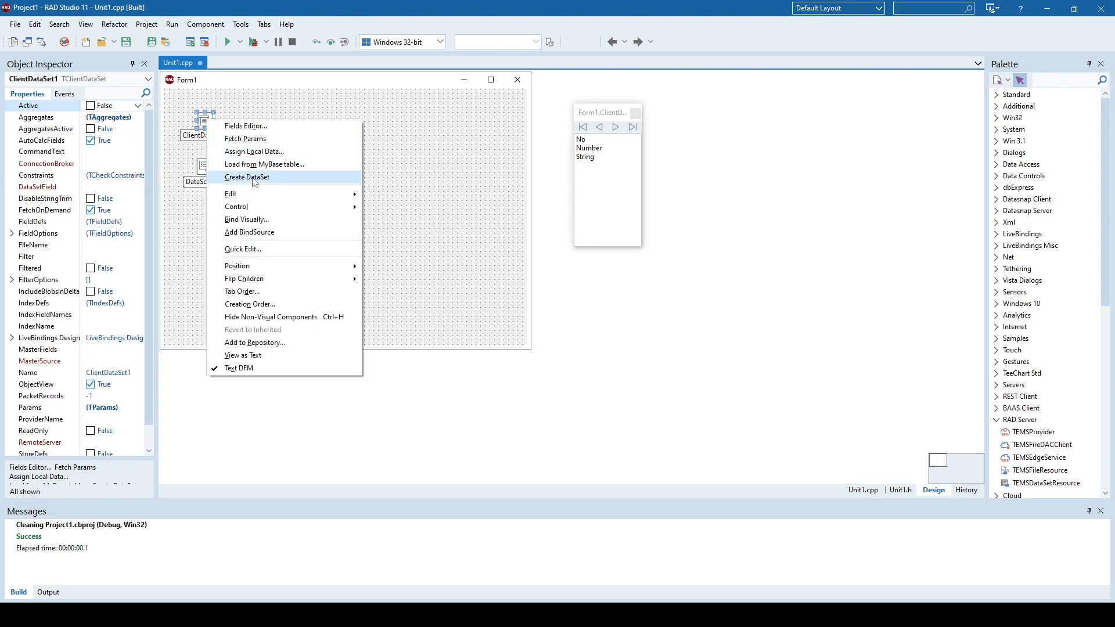
{"action": "left_click", "coordinate": [246, 177]}
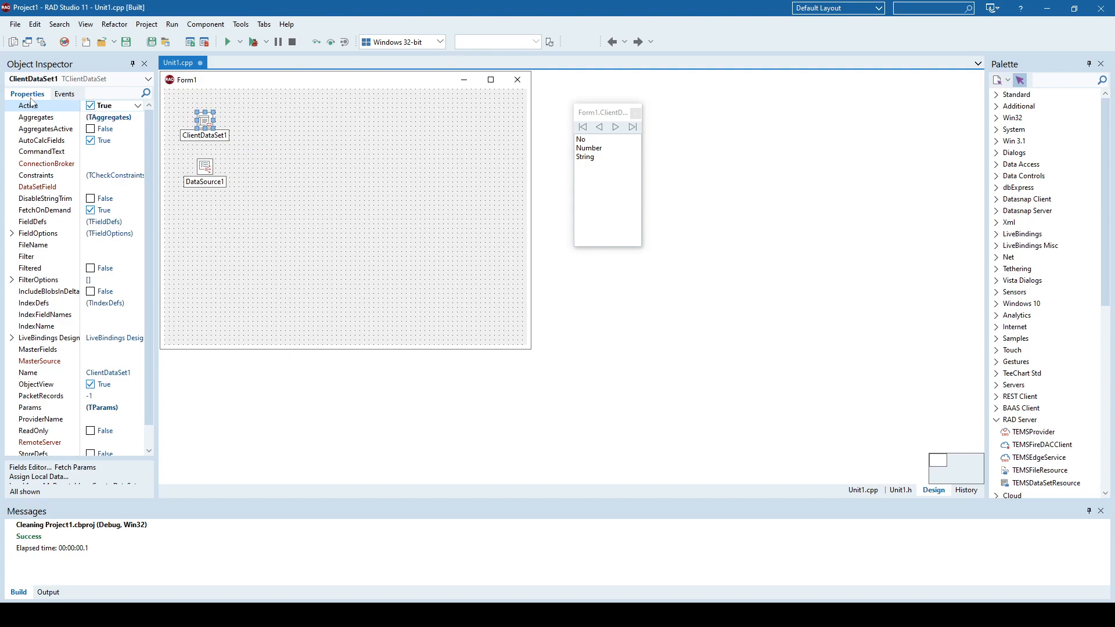
{"action": "type", "text": "d"}
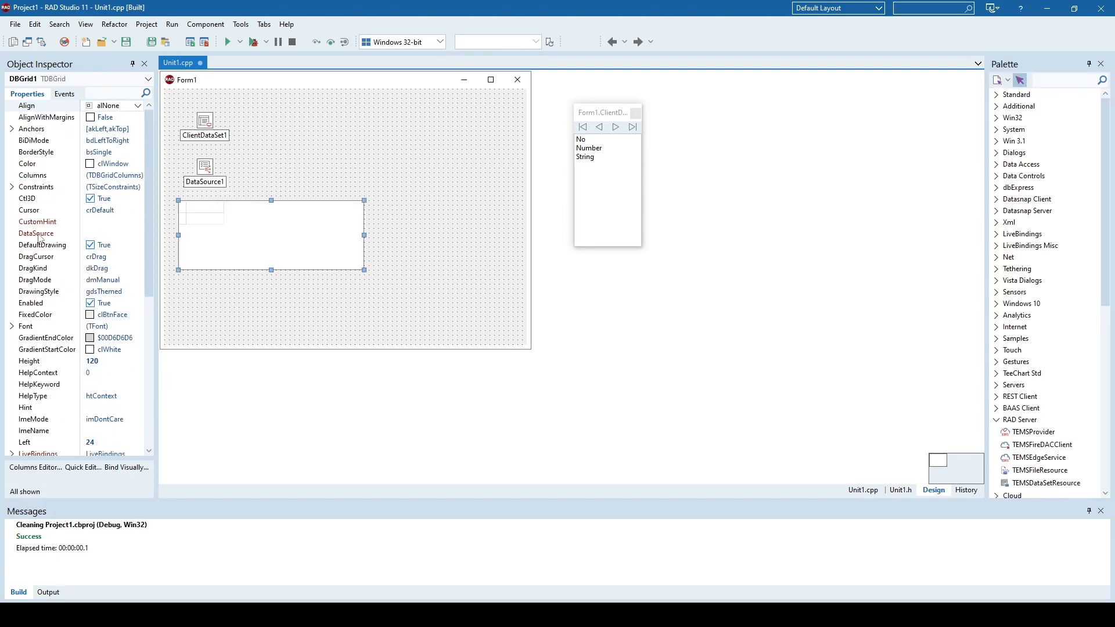
{"action": "left_click", "coordinate": [110, 233]}
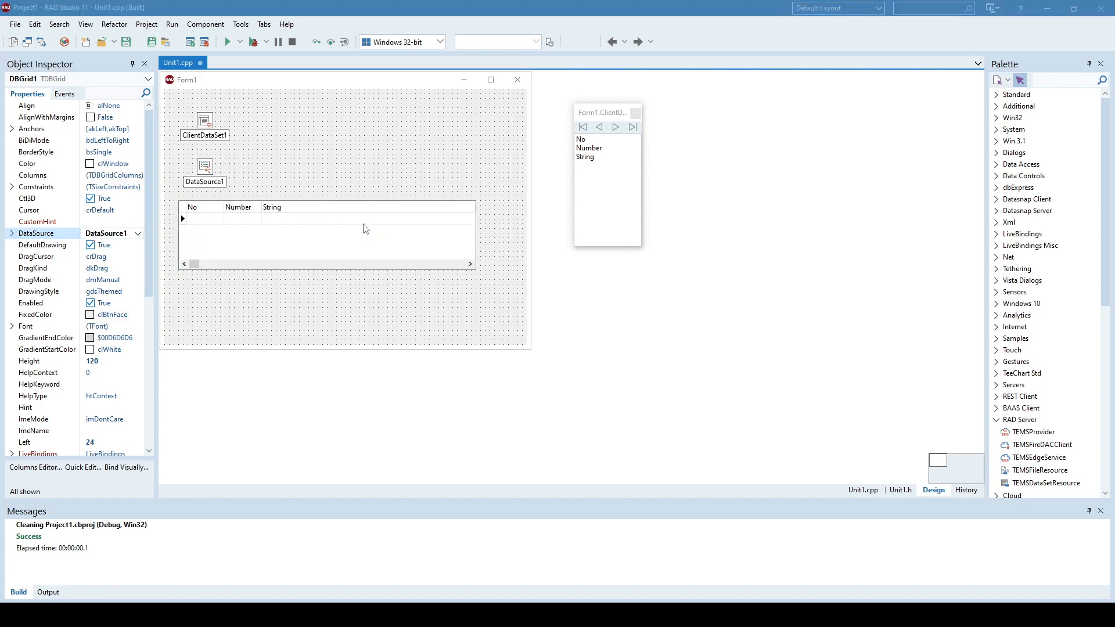
{"action": "left_click", "coordinate": [35, 467]}
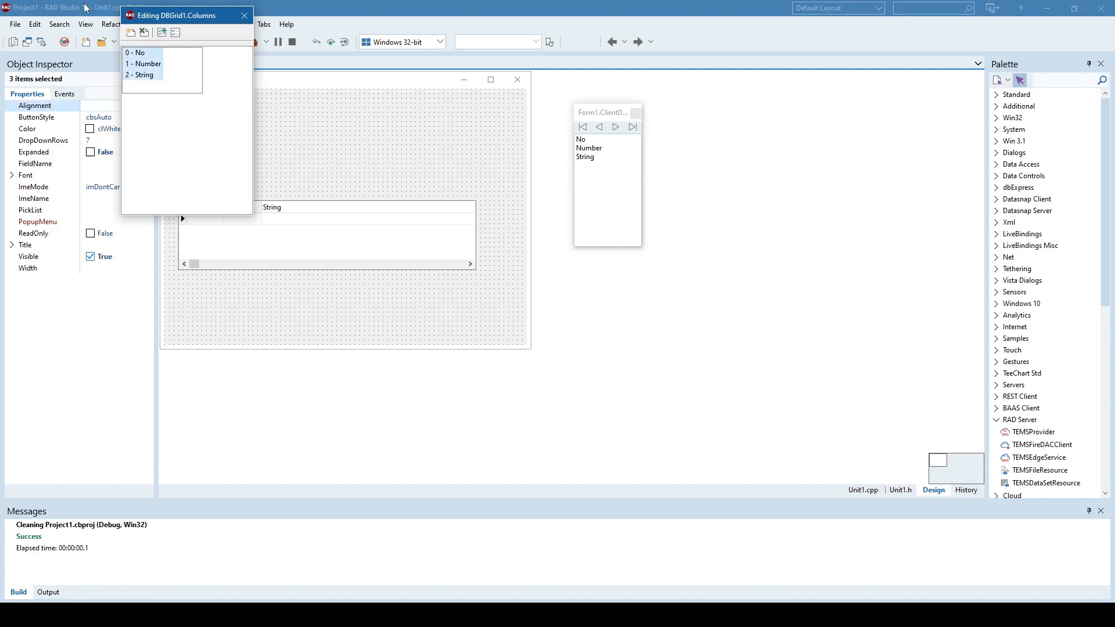
{"action": "mouse_move", "coordinate": [94, 229]}
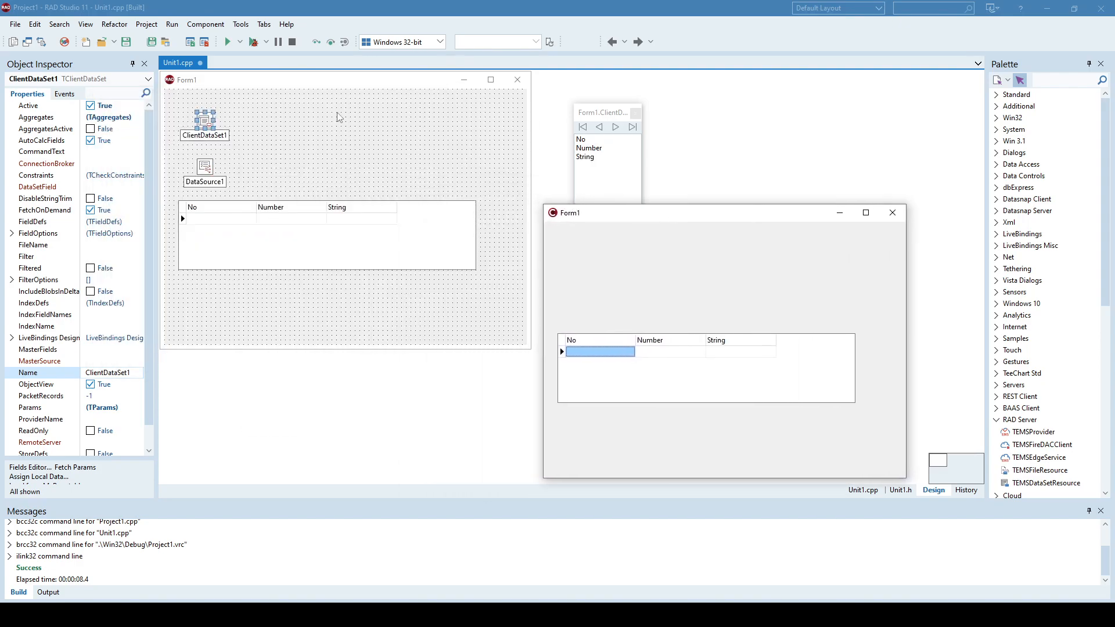
{"action": "mouse_move", "coordinate": [608, 342]}
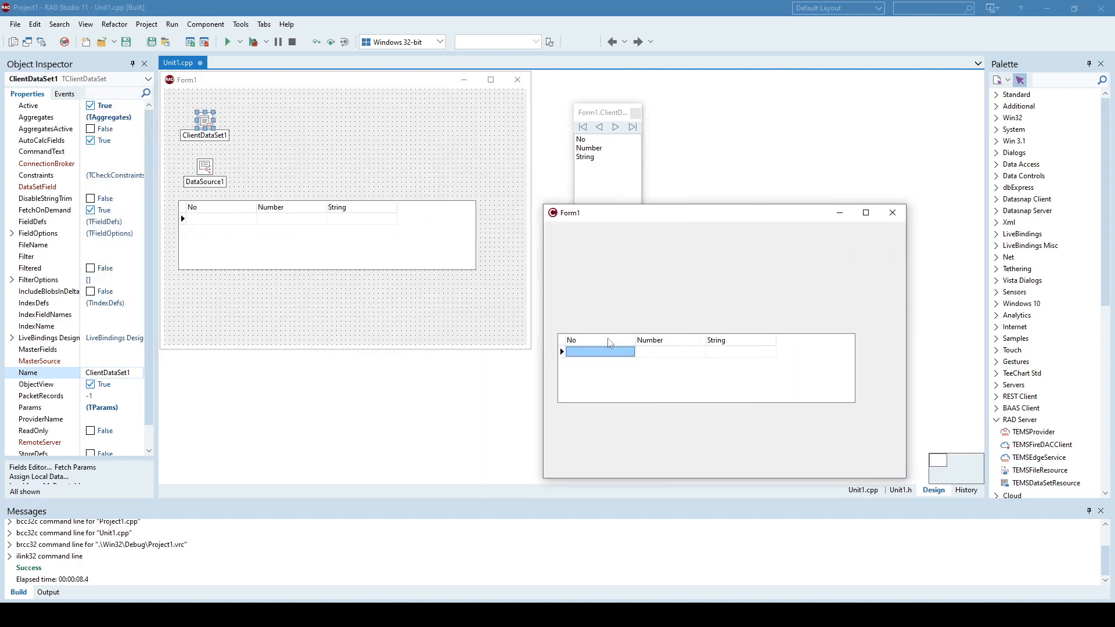
Step: In the running grid enter the first record with Number 23 and String dsffvd
{"action": "left_click", "coordinate": [669, 350]}
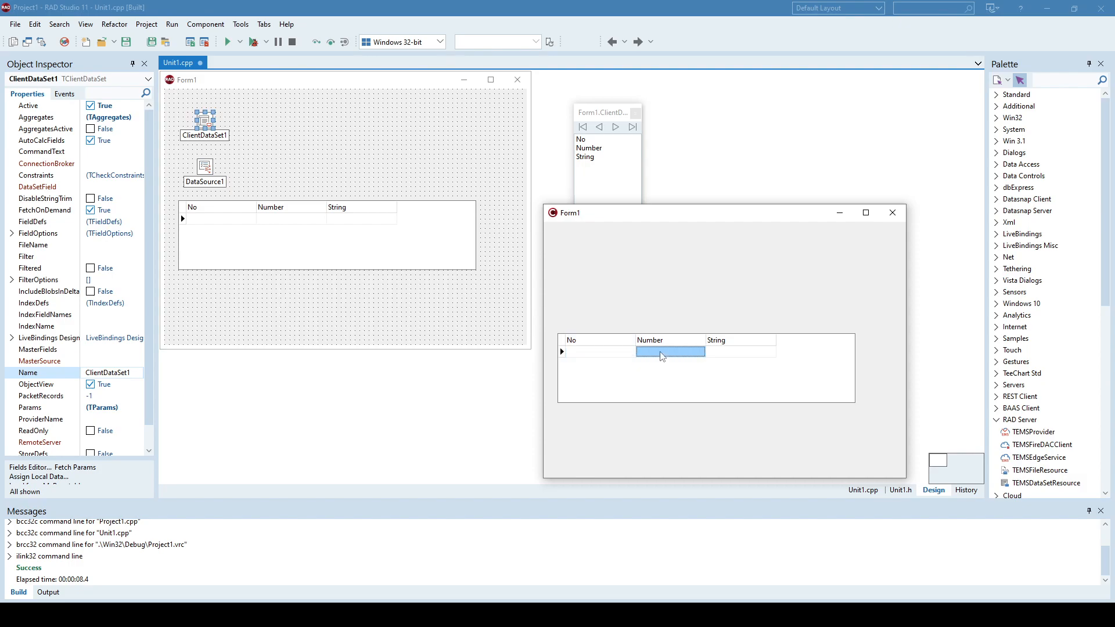
{"action": "mouse_move", "coordinate": [721, 361]}
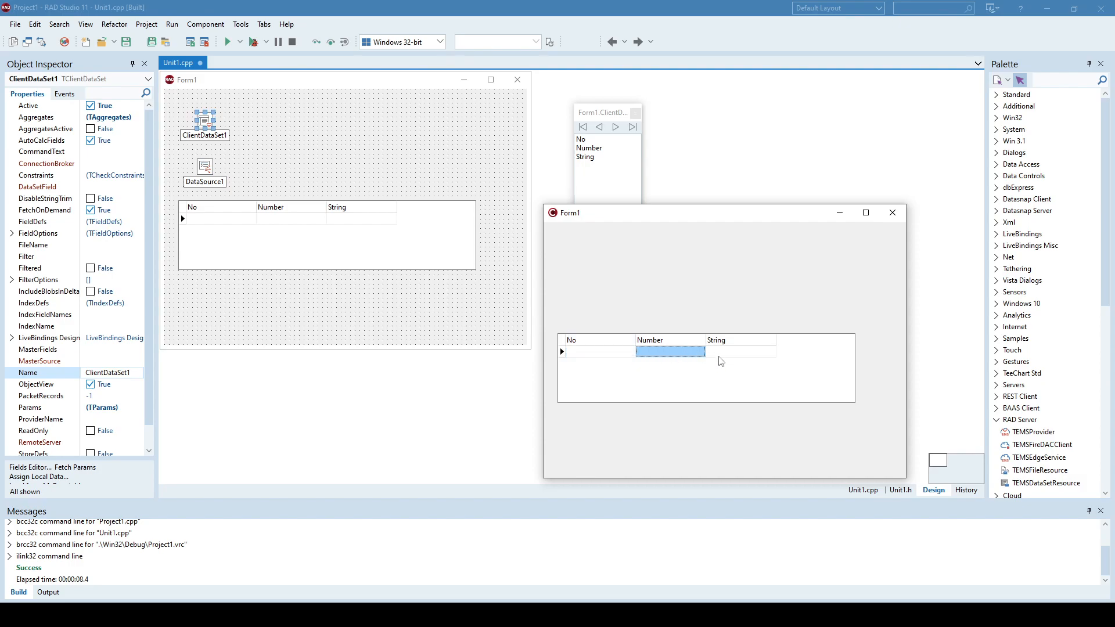
{"action": "left_click", "coordinate": [597, 351]}
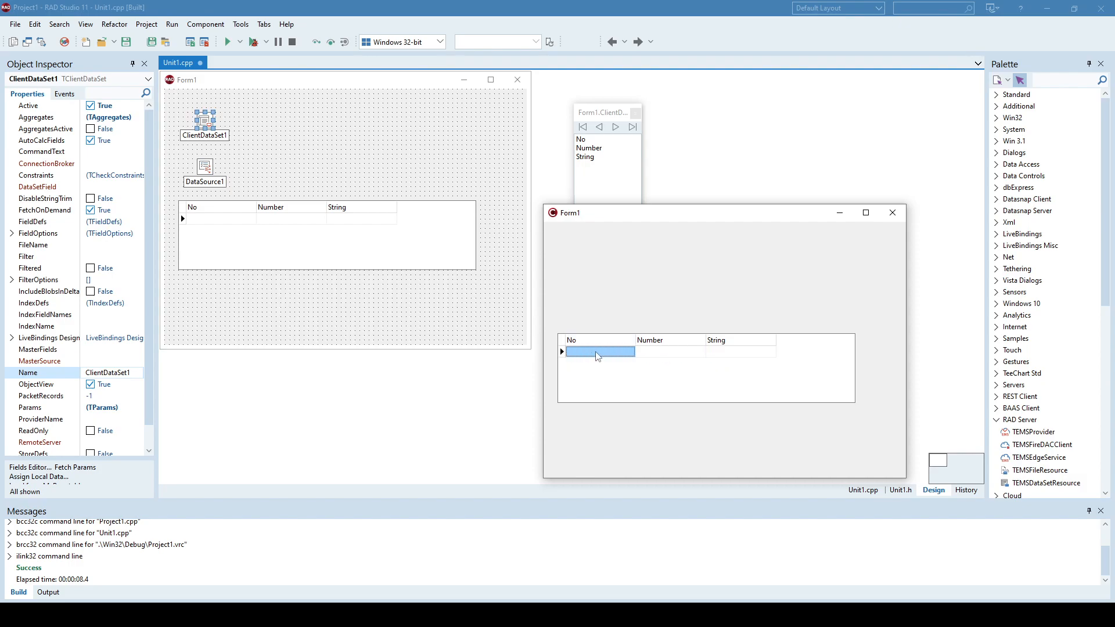
{"action": "mouse_move", "coordinate": [599, 356]}
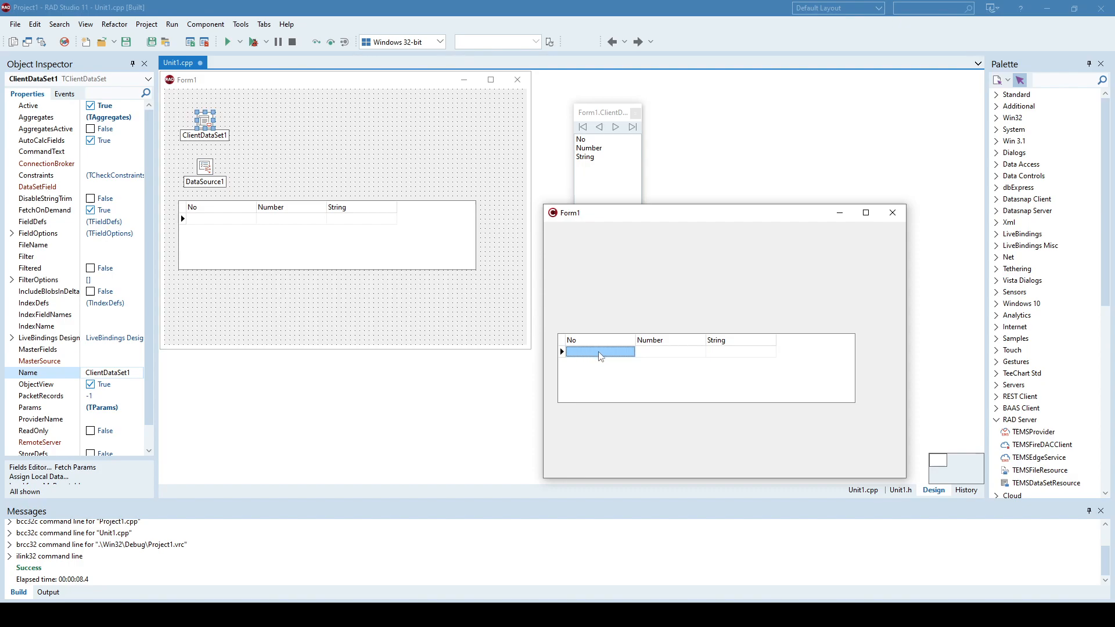
{"action": "mouse_move", "coordinate": [632, 357]}
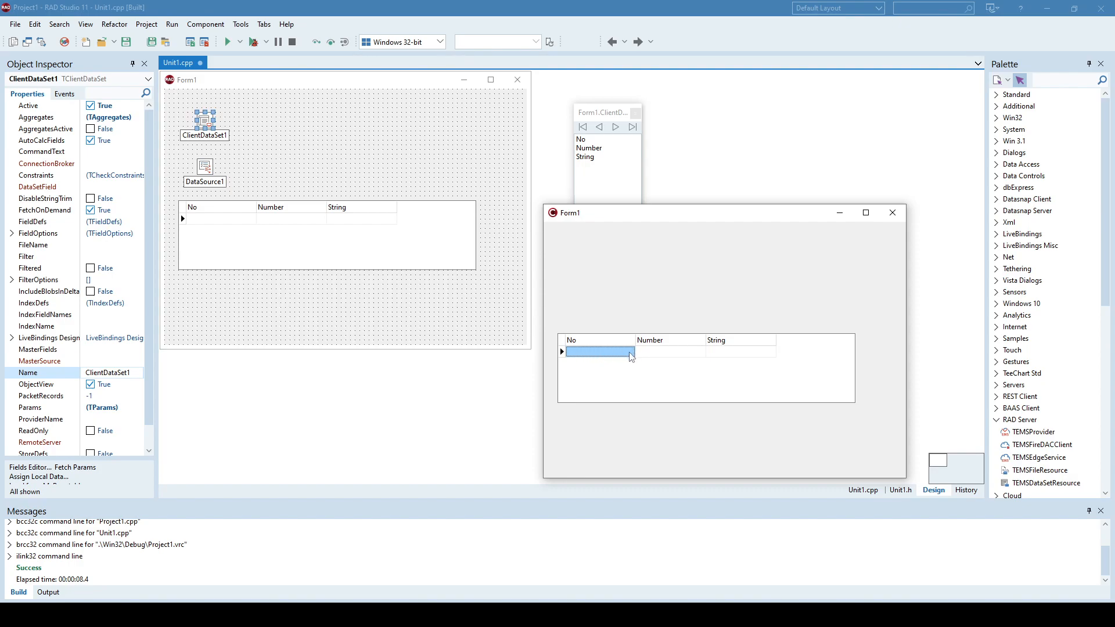
{"action": "left_click", "coordinate": [669, 351]}
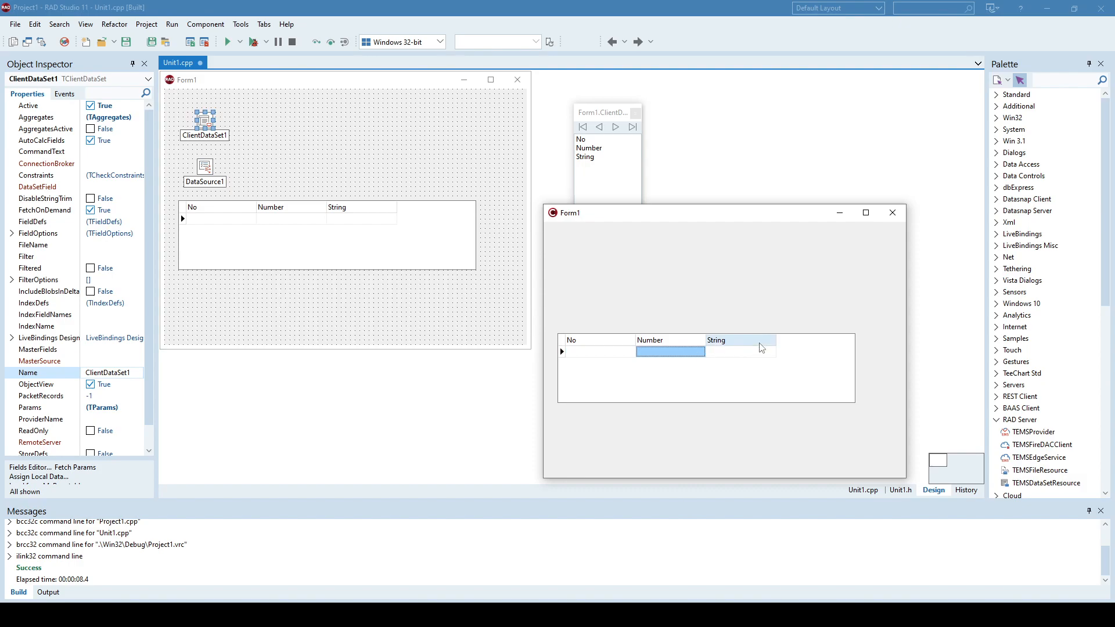
{"action": "type", "text": "23"}
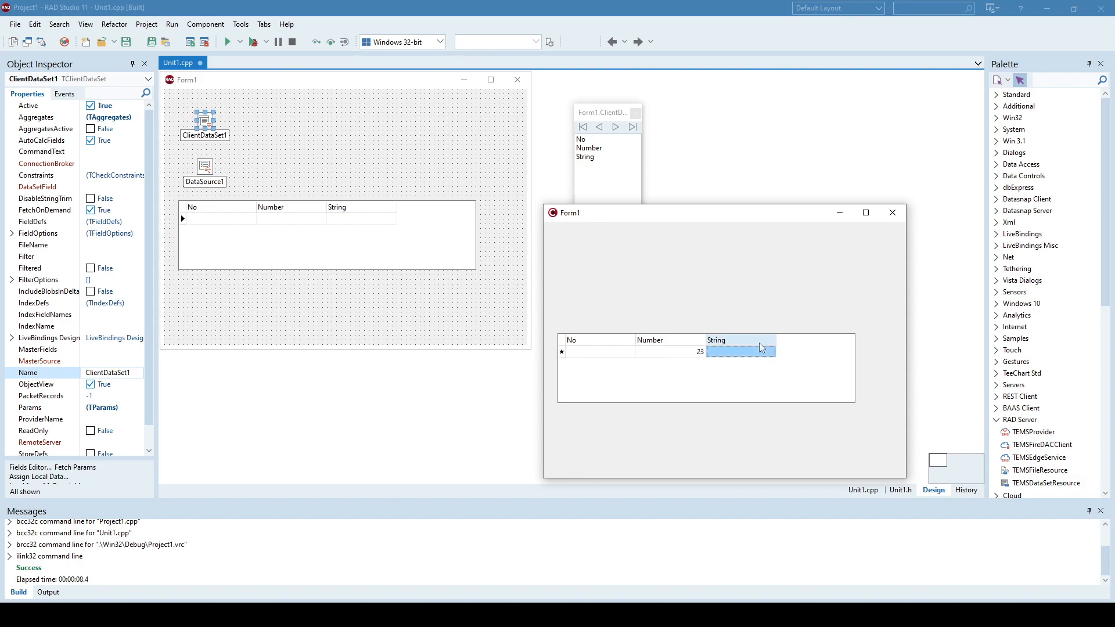
{"action": "type", "text": "dsffvd"}
{"action": "type", "text": "dfgdf"}
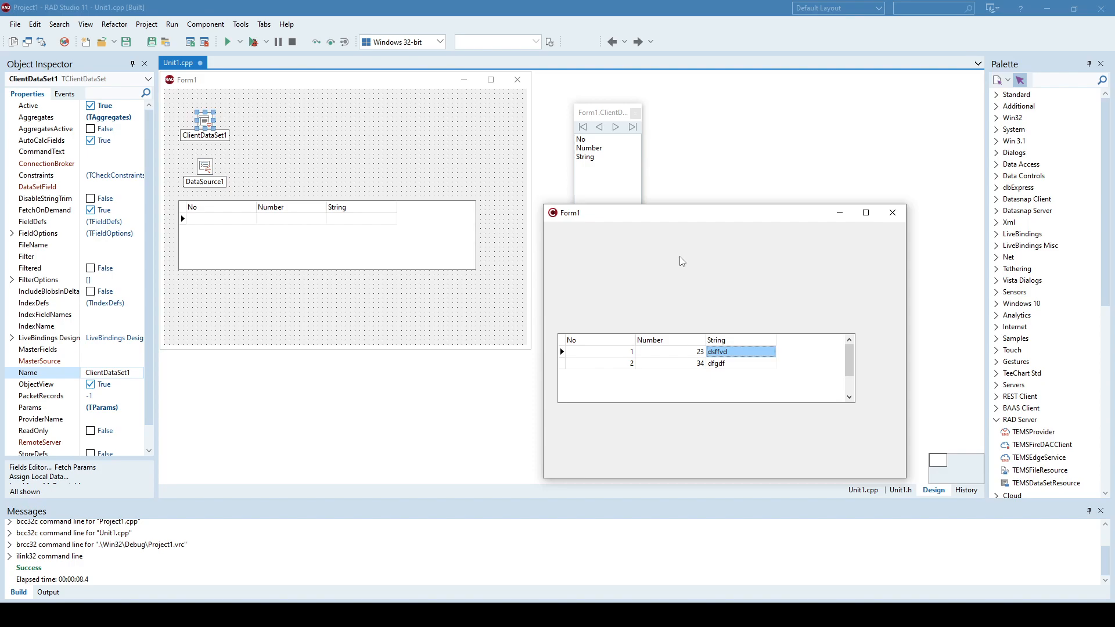
{"action": "mouse_move", "coordinate": [713, 236]}
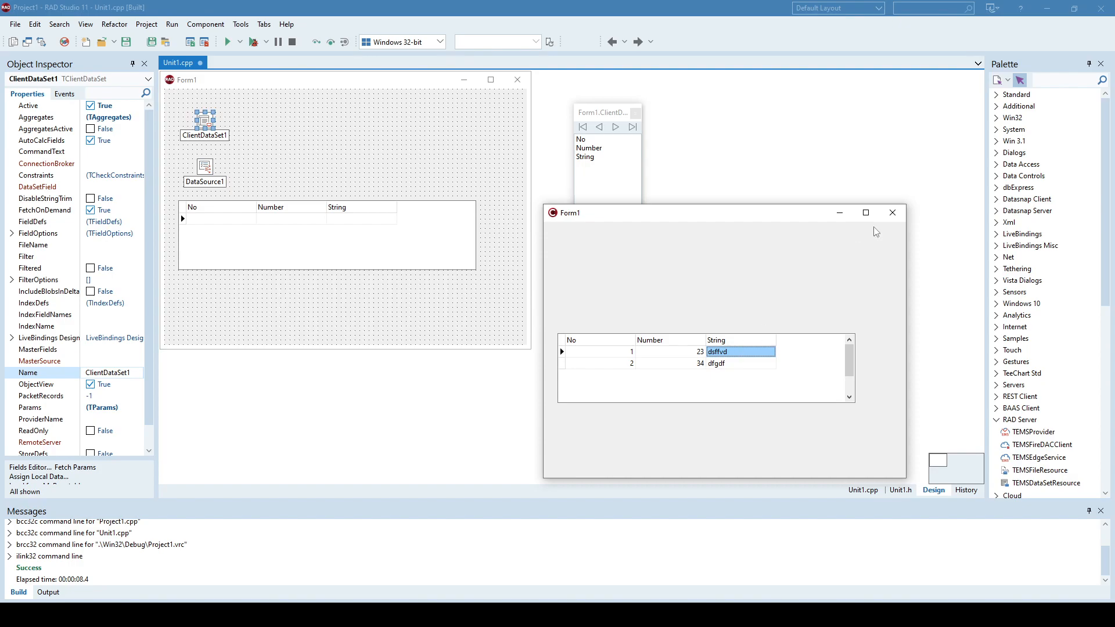
{"action": "mouse_move", "coordinate": [893, 212]}
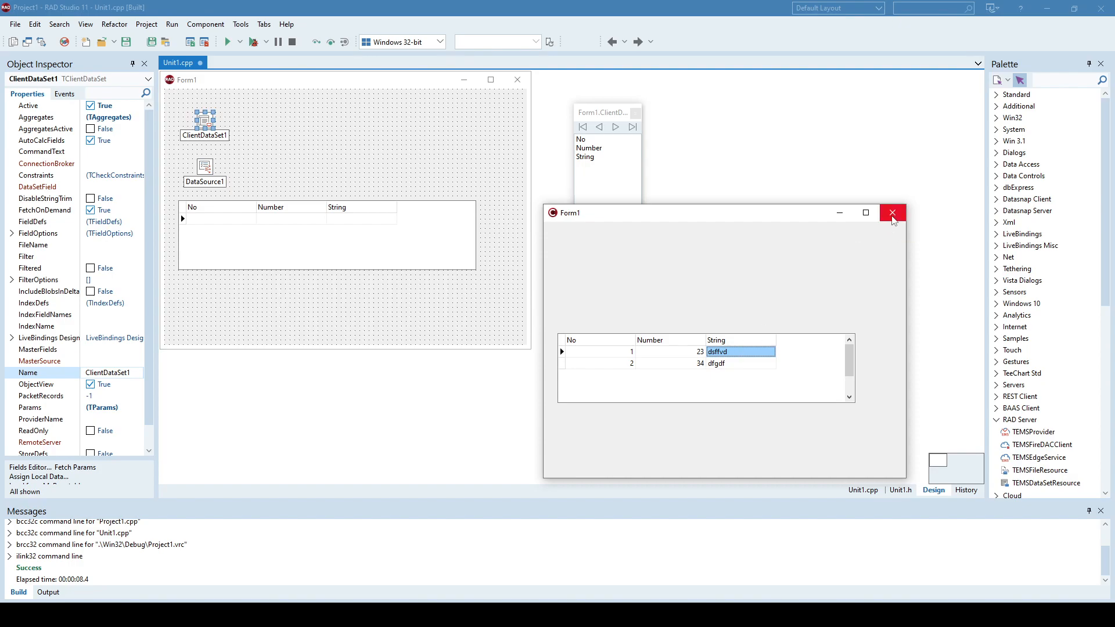
Step: Close the running form and drop a TFDMemTable onto Form1
{"action": "left_click", "coordinate": [892, 212]}
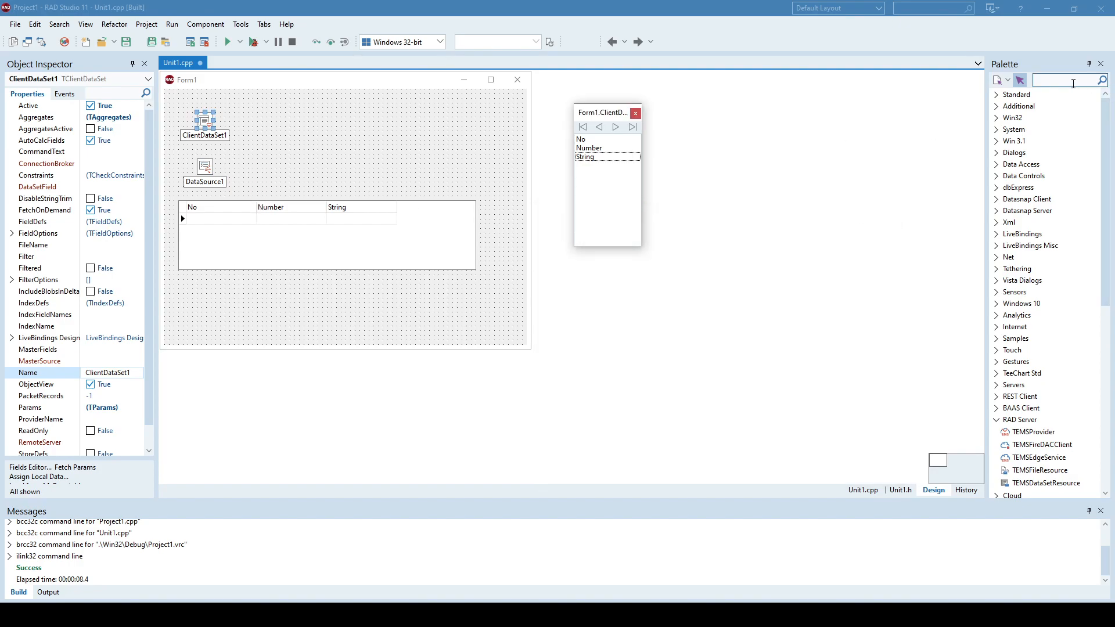
{"action": "type", "text": "fdmem"}
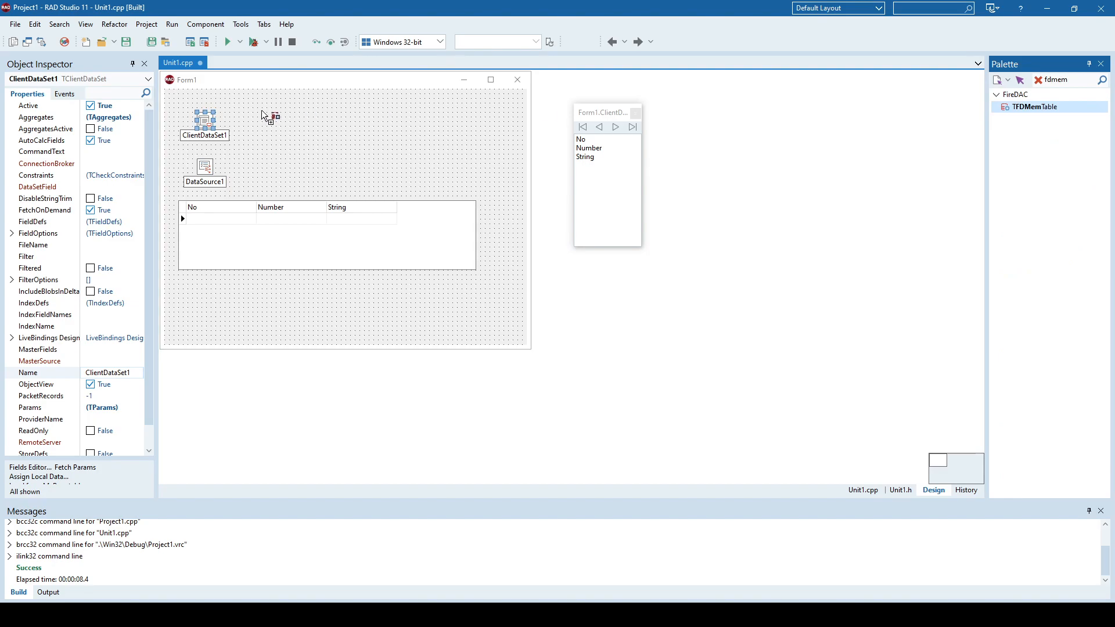
{"action": "left_click", "coordinate": [265, 120]}
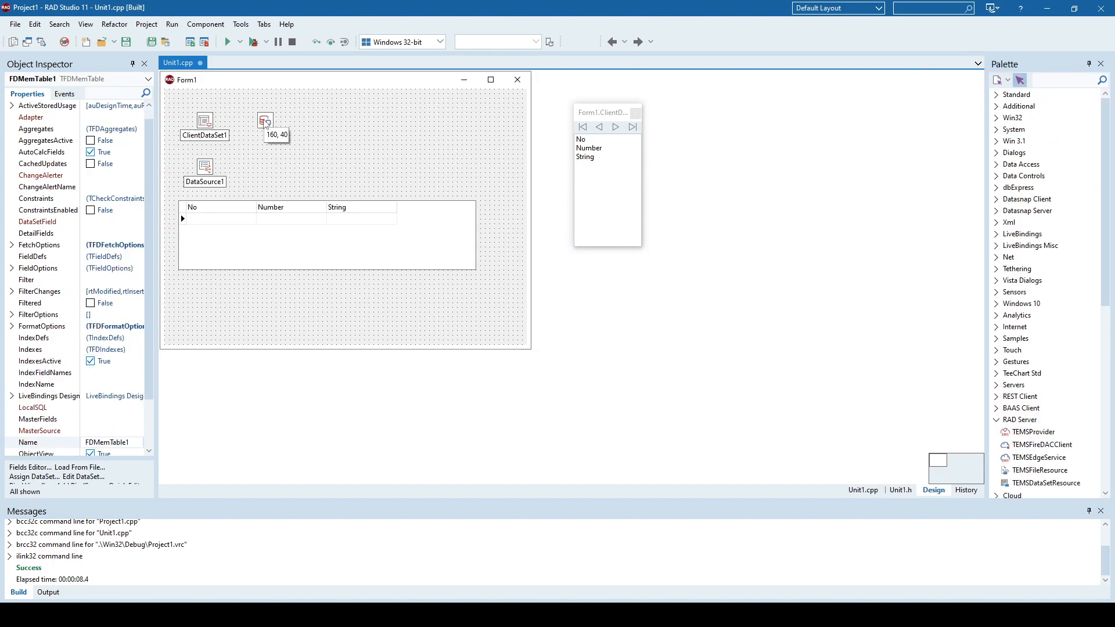
{"action": "left_click", "coordinate": [264, 119]}
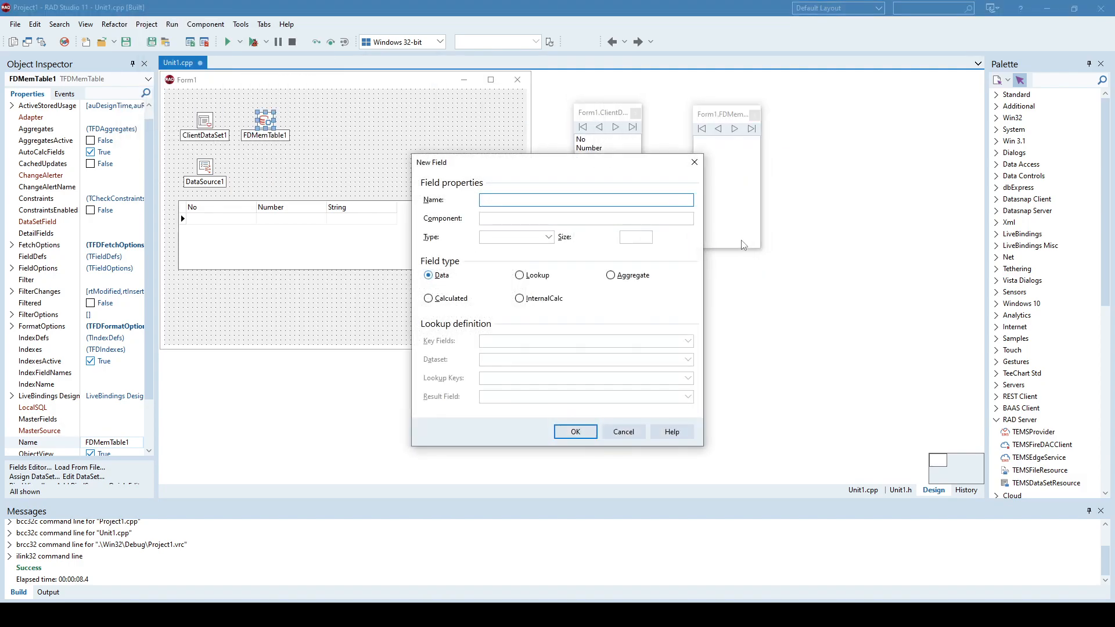
Step: Define FDMemTable1 field No as AutoInc and field Number as Integer
{"action": "type", "text": "No"}
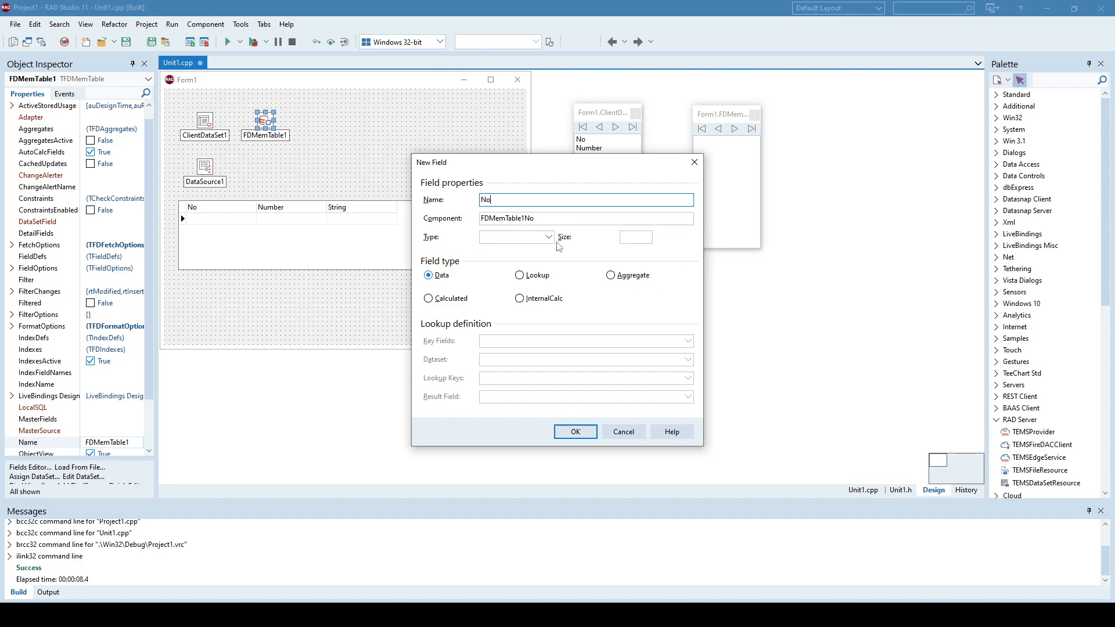
{"action": "left_click", "coordinate": [547, 237]}
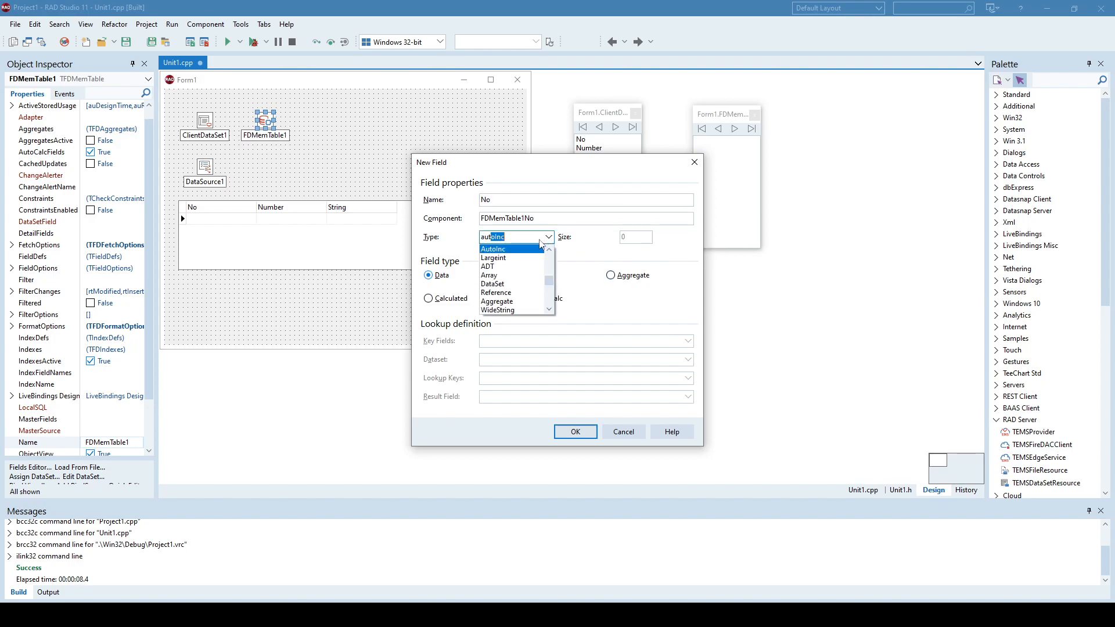
{"action": "left_click", "coordinate": [575, 432]}
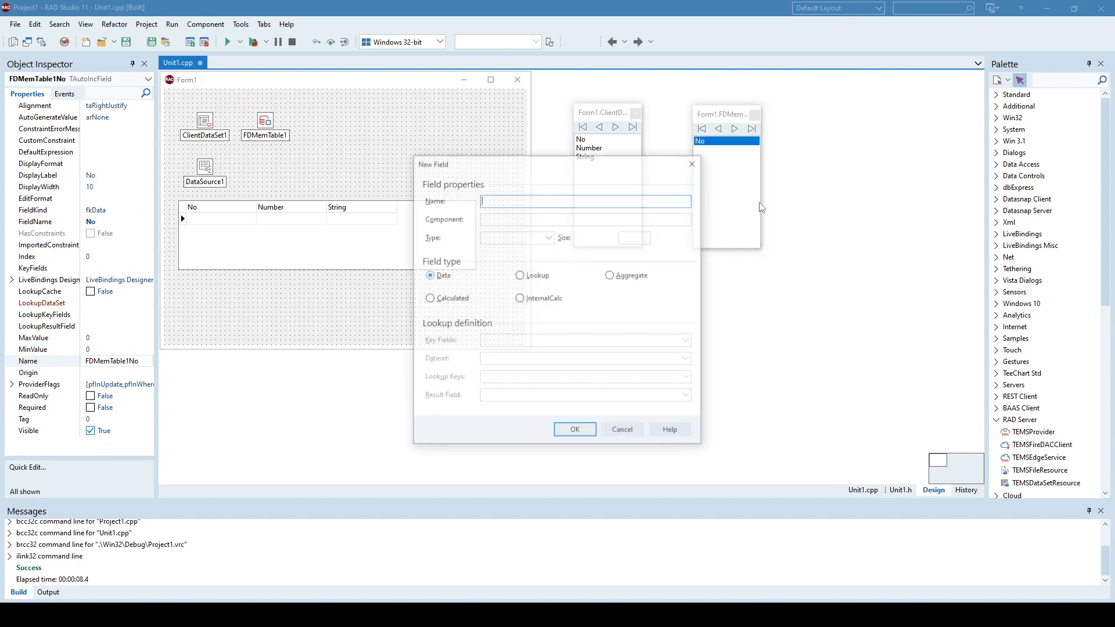
{"action": "type", "text": "Number"}
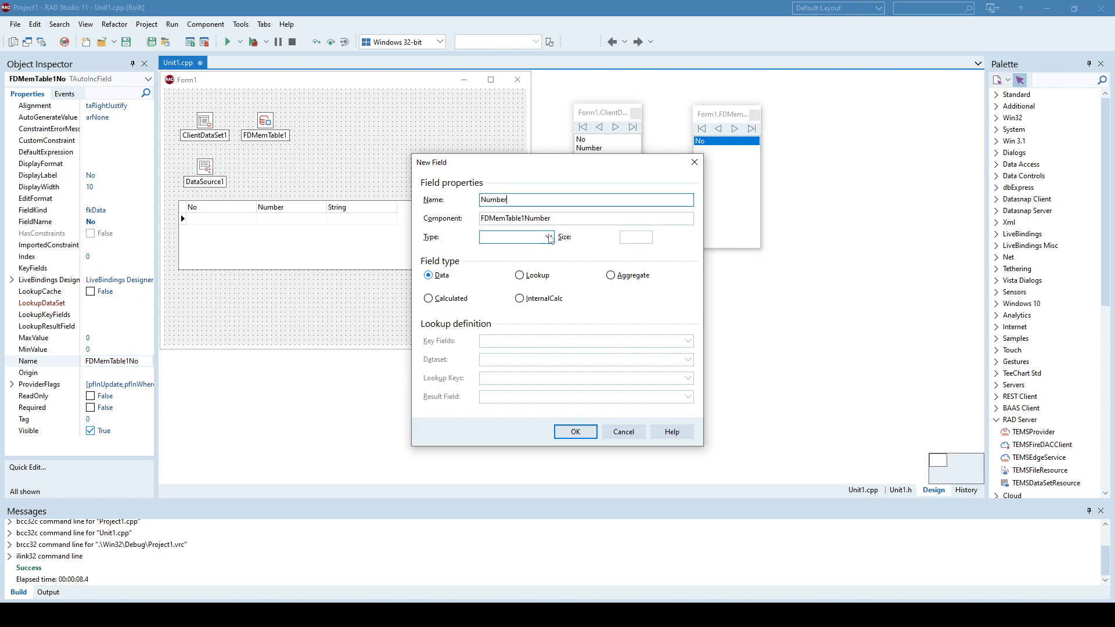
{"action": "left_click", "coordinate": [547, 237]}
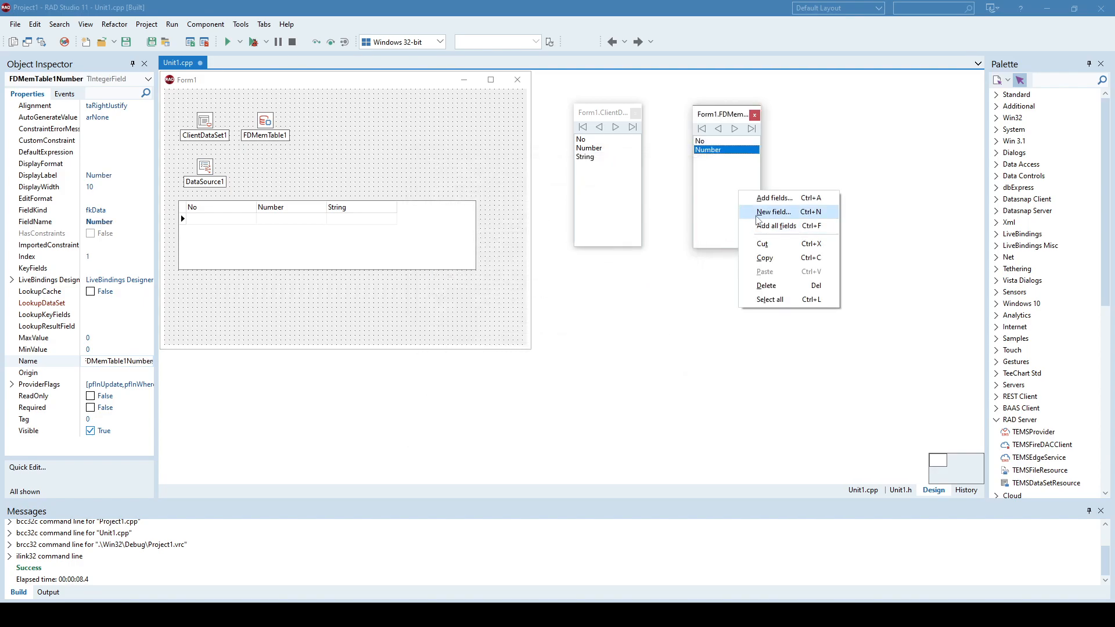
Step: Define field String of type String with size 100
{"action": "left_click", "coordinate": [774, 211]}
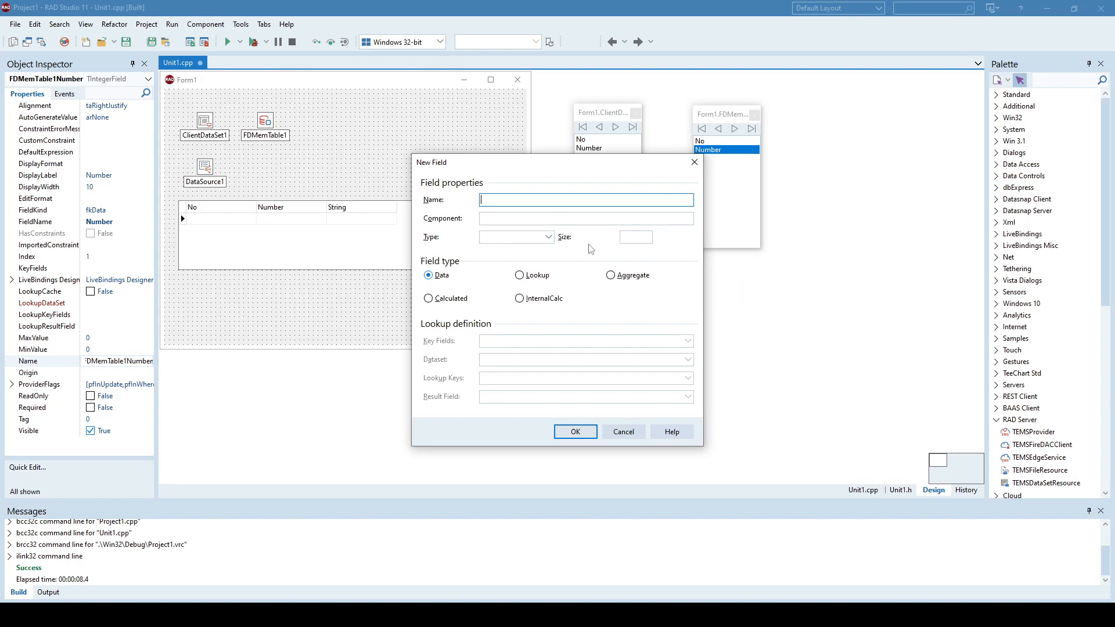
{"action": "type", "text": "String"}
{"action": "left_click", "coordinate": [635, 237]}
{"action": "type", "text": "100"}
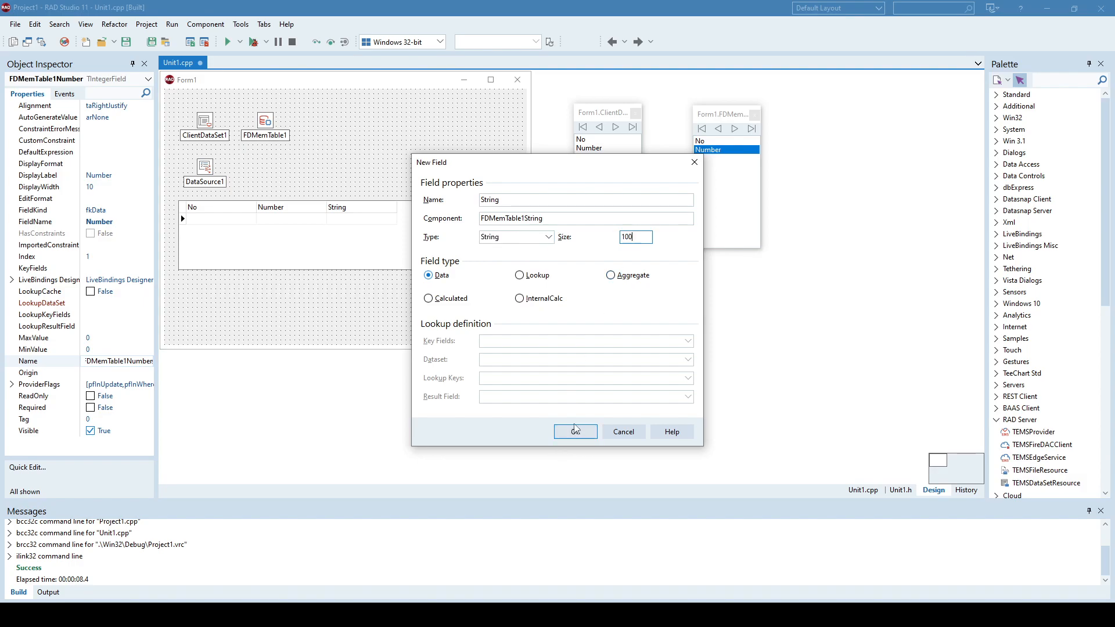
{"action": "left_click", "coordinate": [575, 433]}
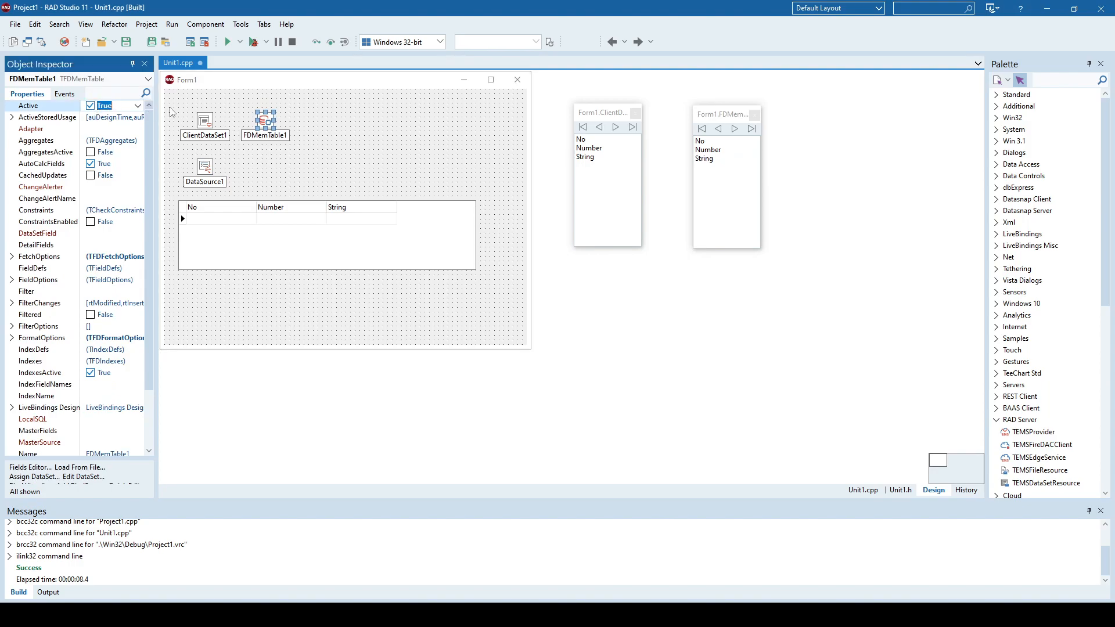
Step: Change DataSource1's DataSet from ClientDataSet1 to FDMemTable1
{"action": "left_click", "coordinate": [204, 166]}
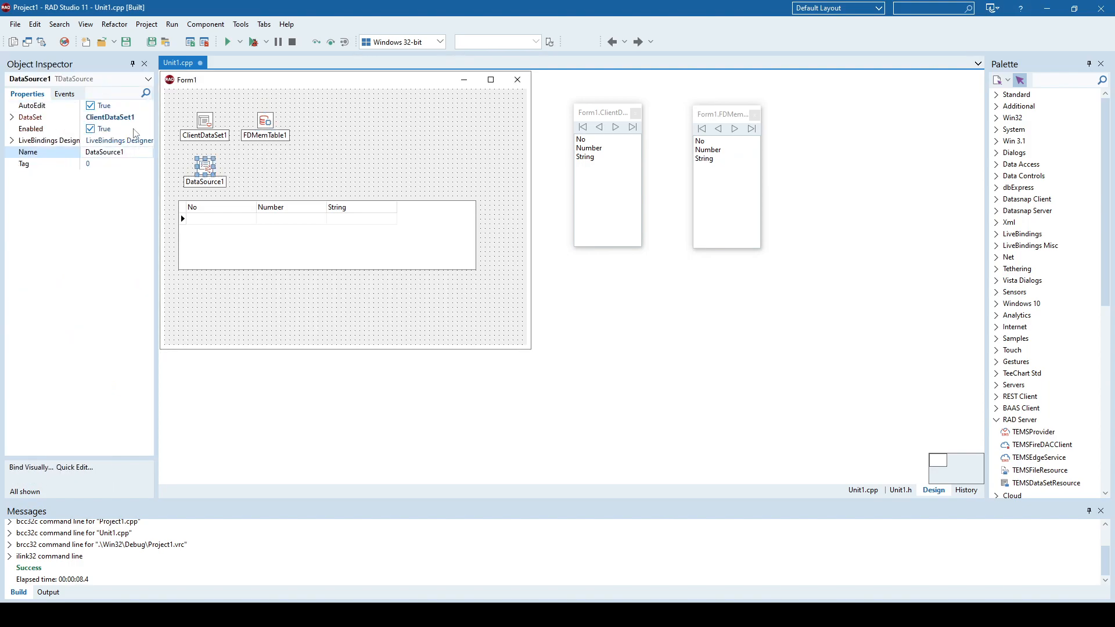
{"action": "left_click", "coordinate": [147, 116]}
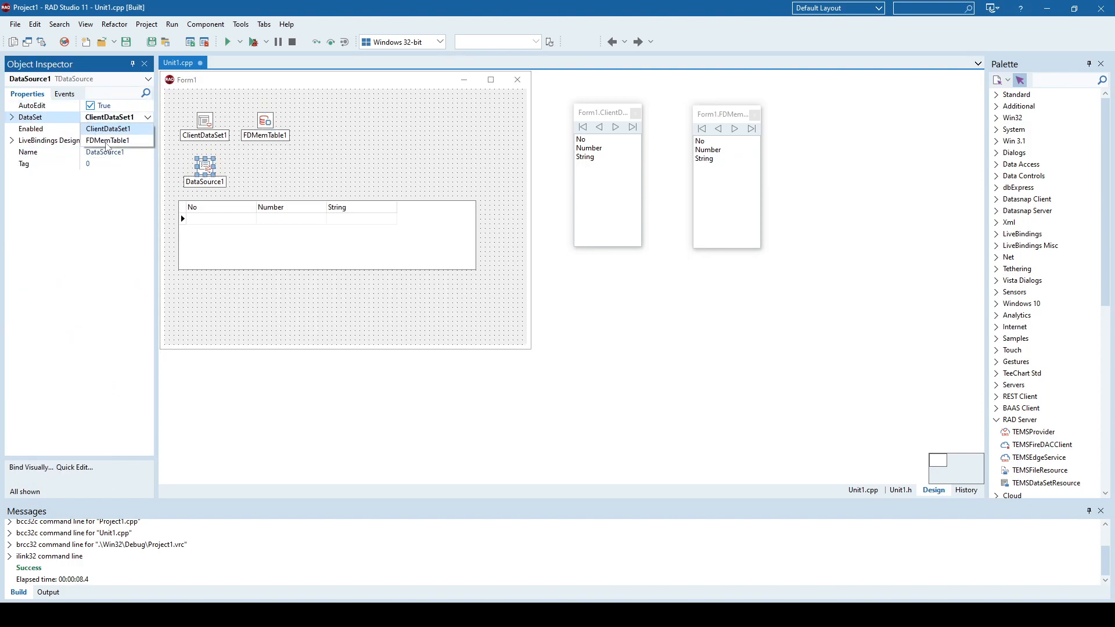
{"action": "left_click", "coordinate": [106, 141]}
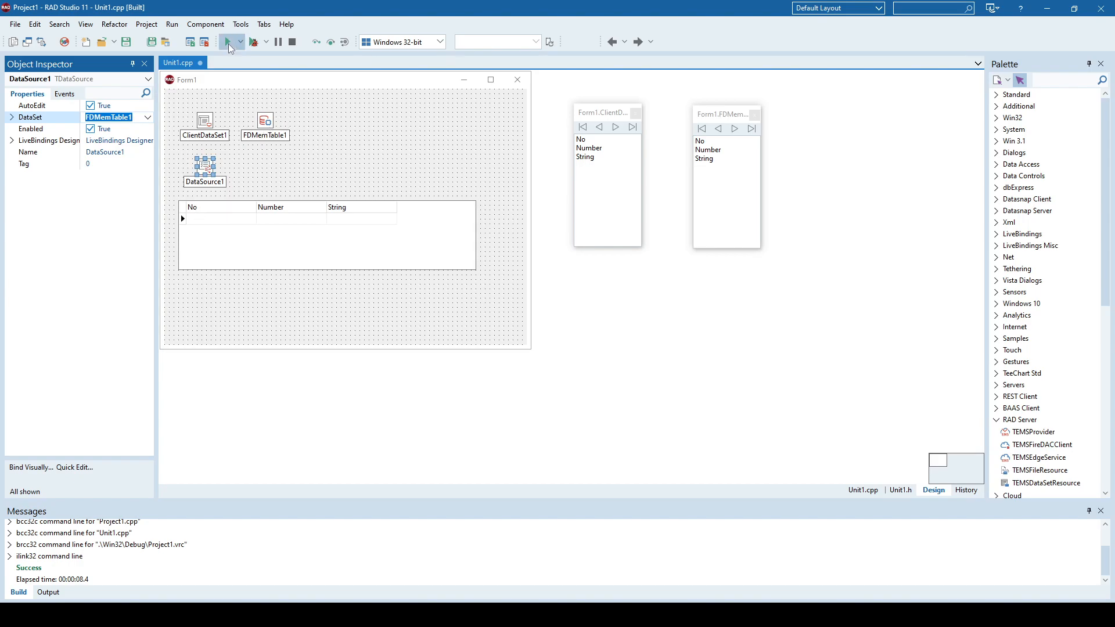
Step: Run the app, enter records 22/sdfs and 2342/dfsd into the grid, then close it
{"action": "left_click", "coordinate": [227, 42]}
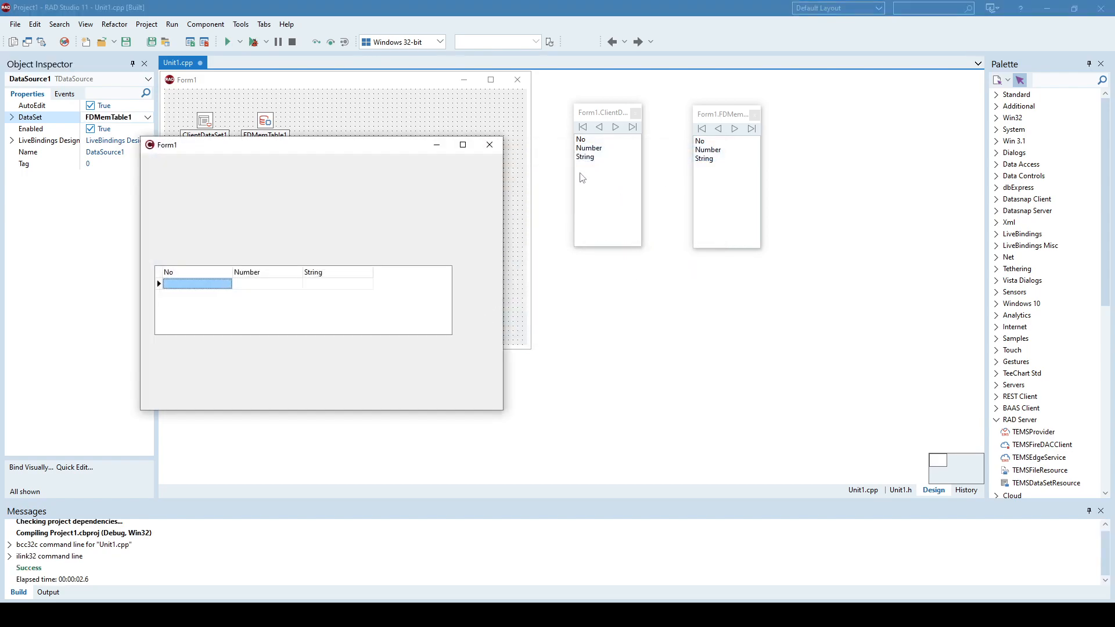
{"action": "mouse_move", "coordinate": [446, 232]}
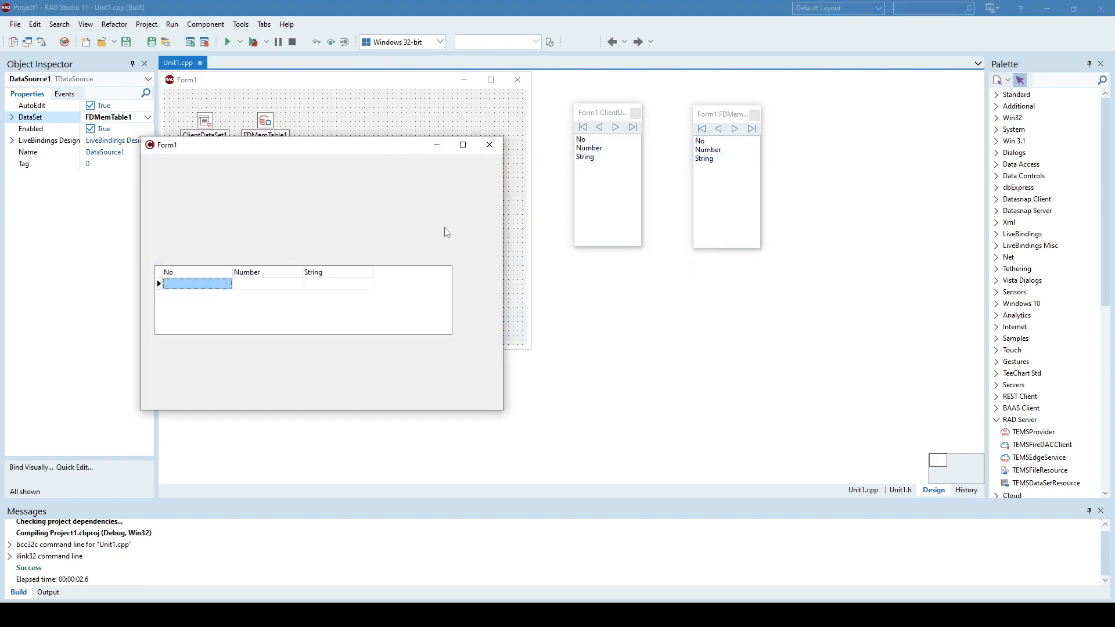
{"action": "type", "text": "22"}
{"action": "left_click", "coordinate": [337, 283]}
{"action": "type", "text": "sdfs"}
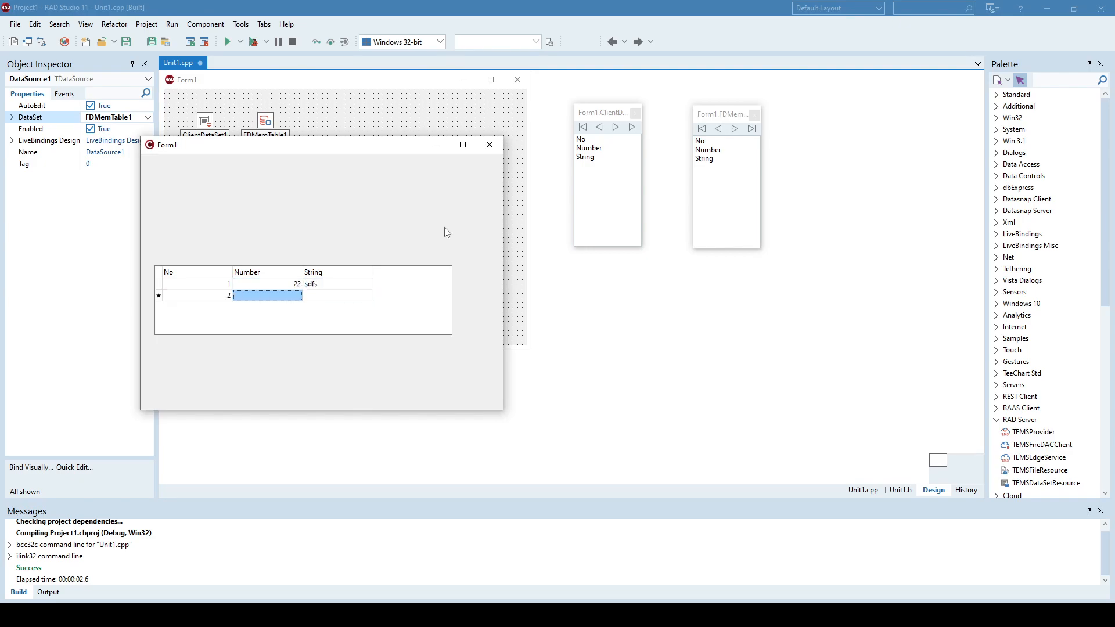
{"action": "type", "text": "2342"}
{"action": "left_click", "coordinate": [337, 295]}
{"action": "type", "text": "dfsd"}
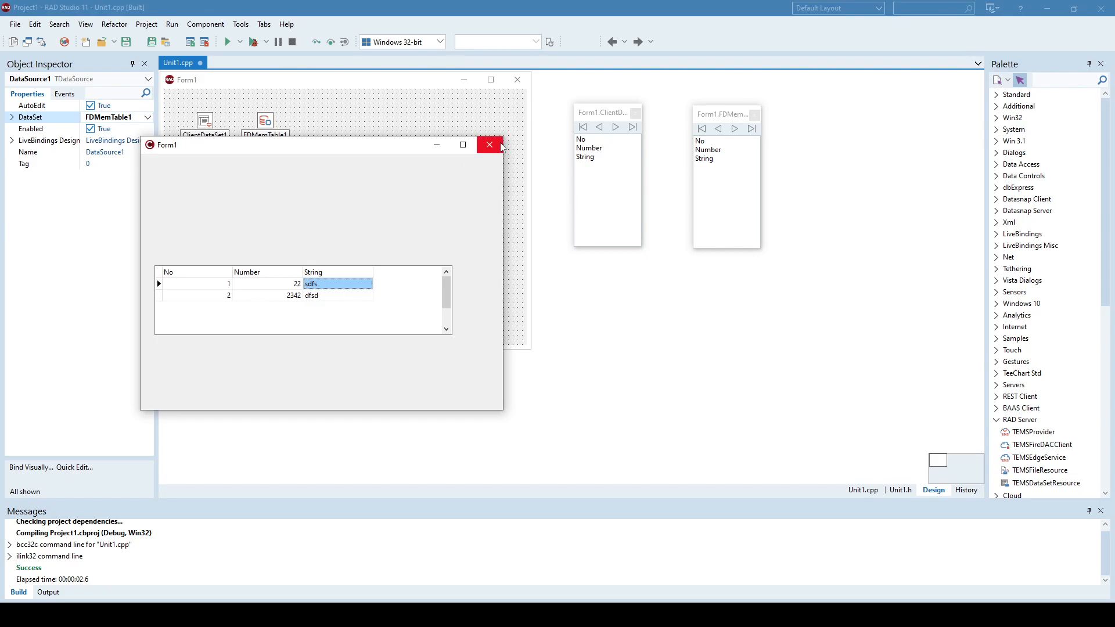
{"action": "left_click", "coordinate": [489, 144]}
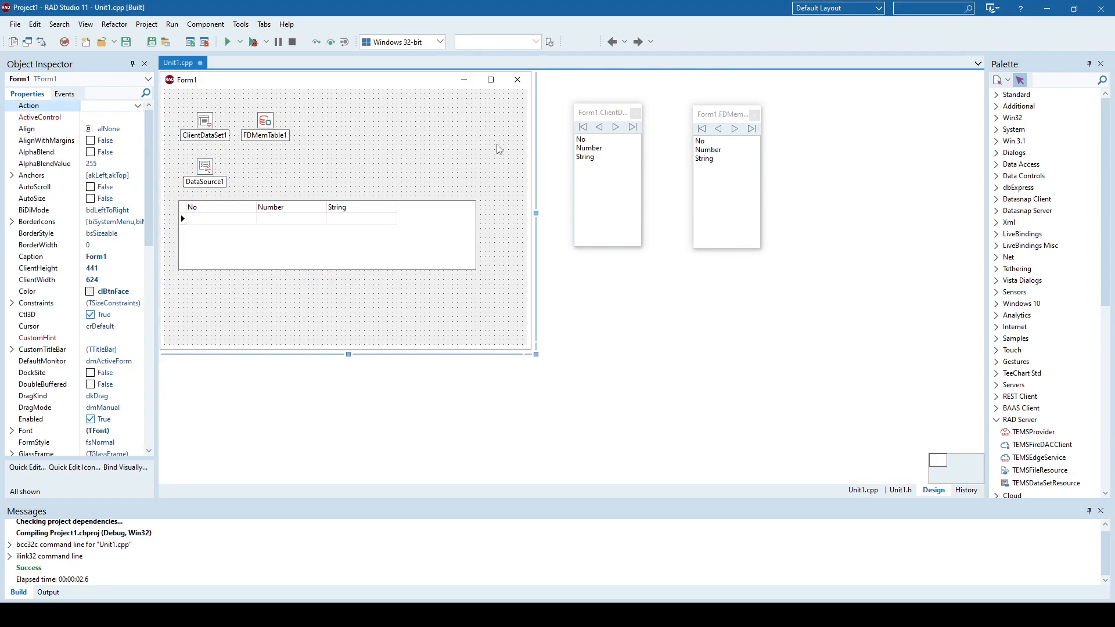
{"action": "mouse_move", "coordinate": [455, 148]}
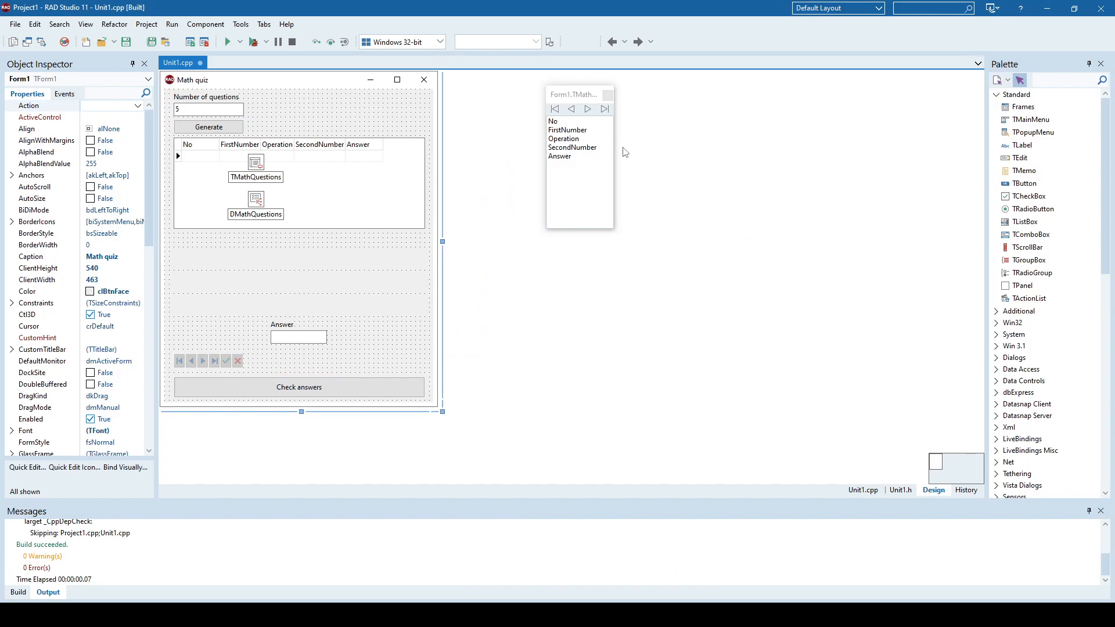
Step: Clean the Math quiz project via Project > Clean Project and dismiss the results
{"action": "left_click", "coordinate": [146, 23]}
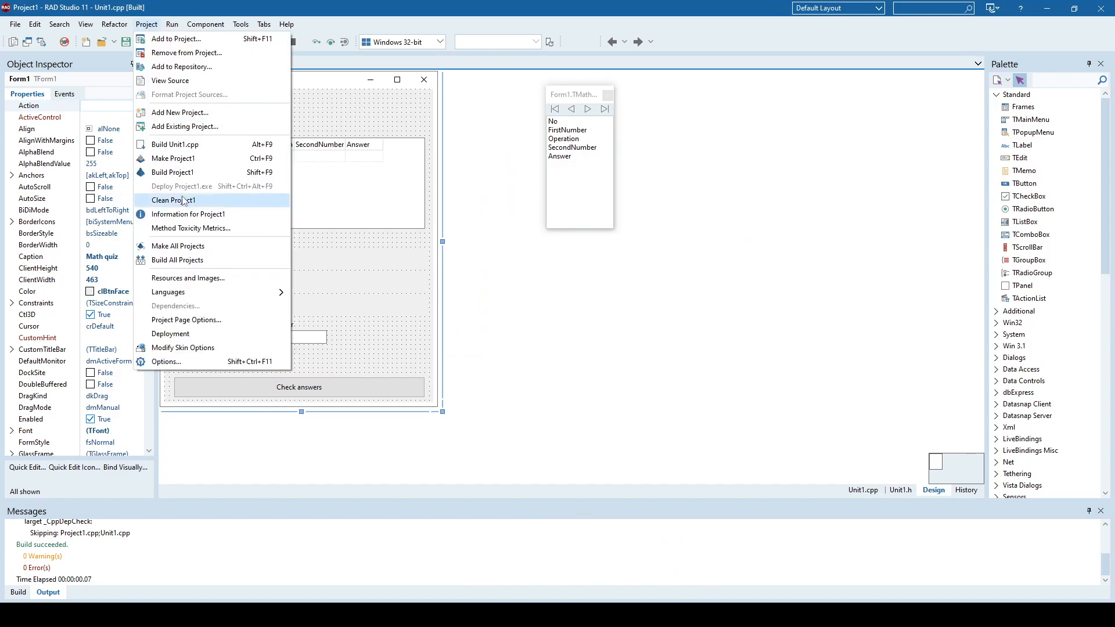
{"action": "left_click", "coordinate": [174, 200]}
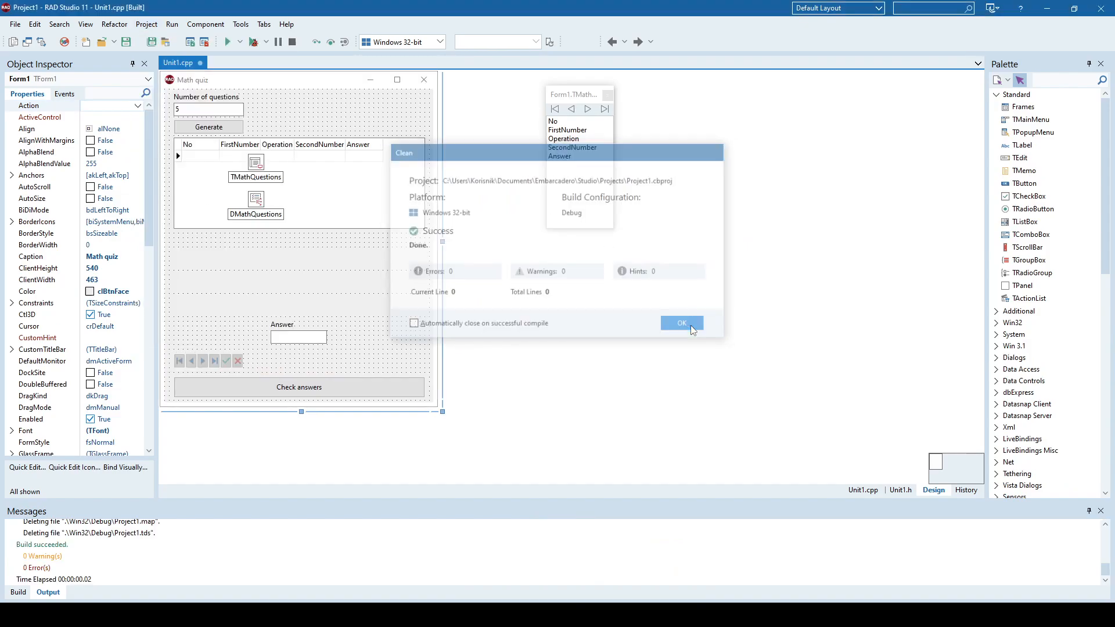
{"action": "left_click", "coordinate": [680, 323]}
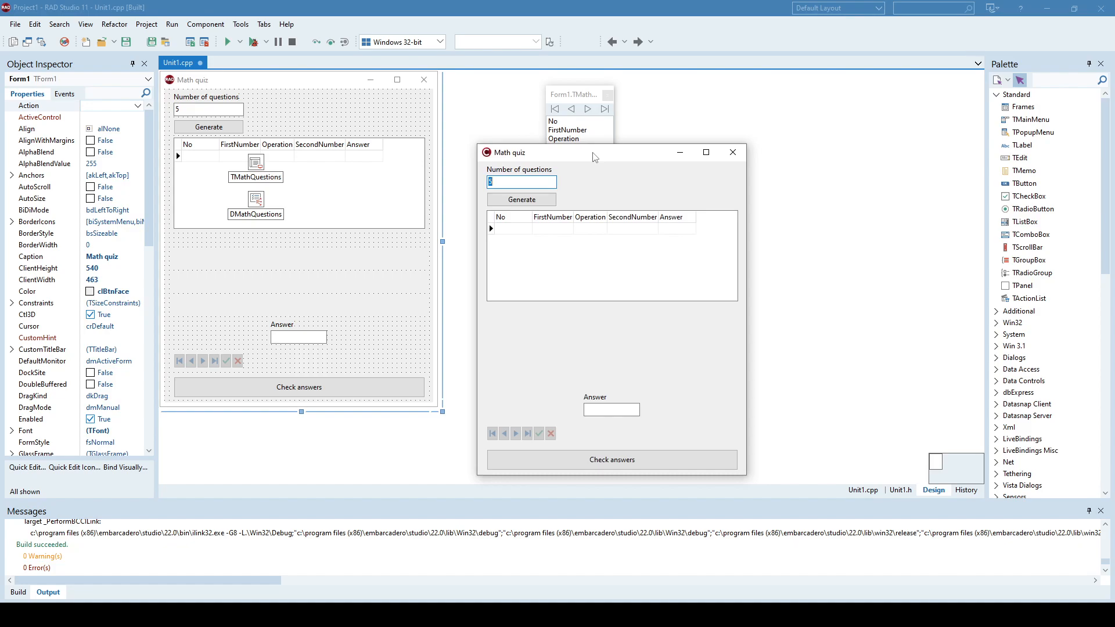
Step: Generate five math questions and inspect the first question's numbers and operation
{"action": "left_click", "coordinate": [522, 199]}
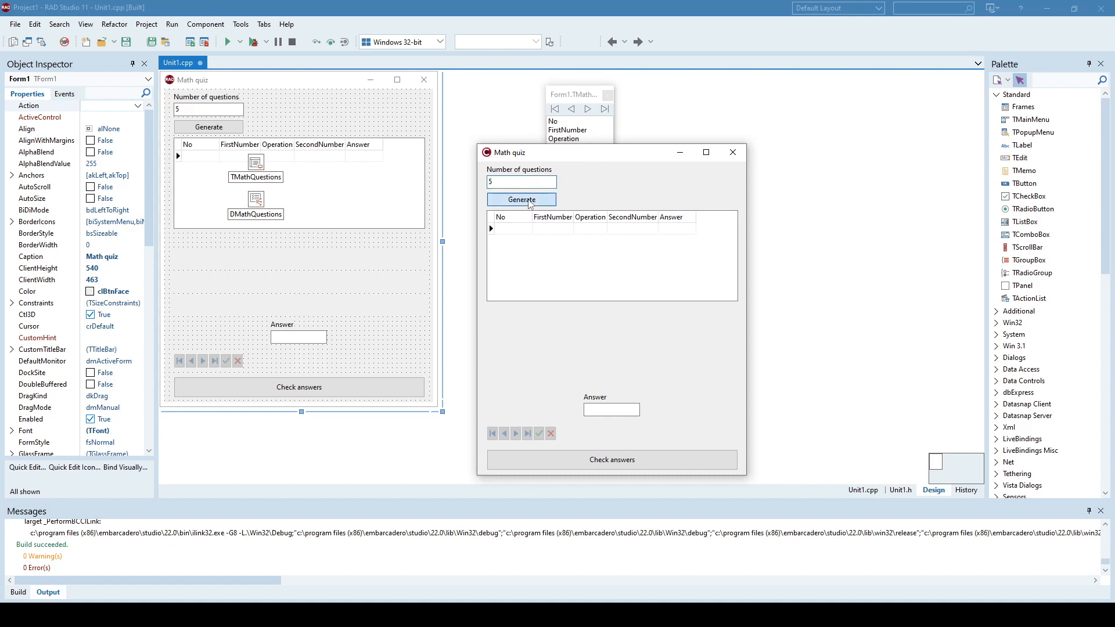
{"action": "left_click", "coordinate": [522, 198]}
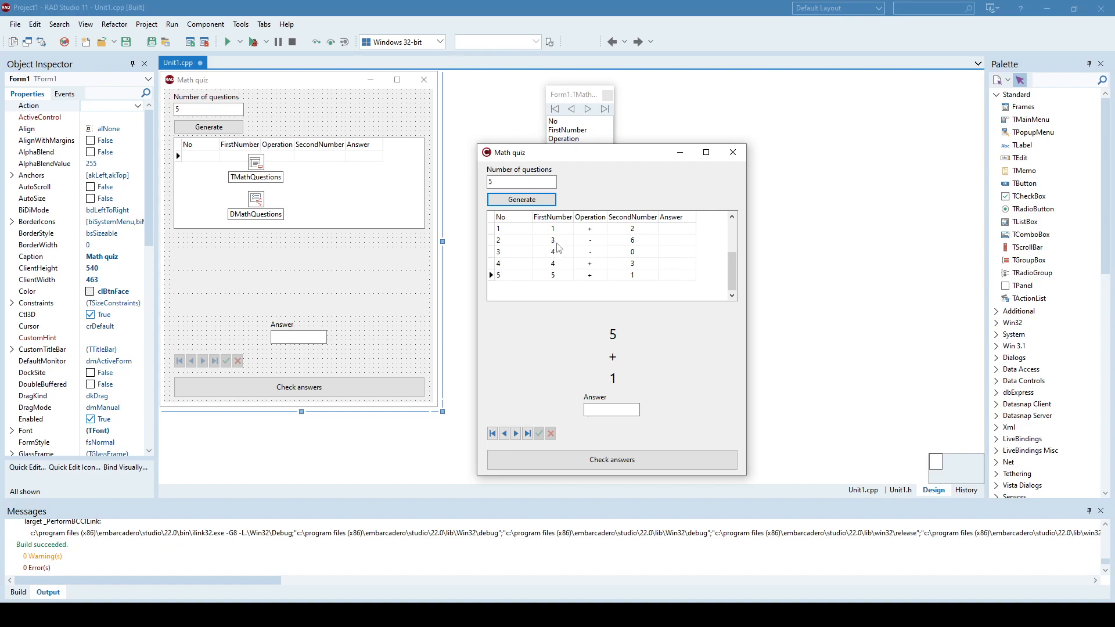
{"action": "left_click", "coordinate": [552, 229]}
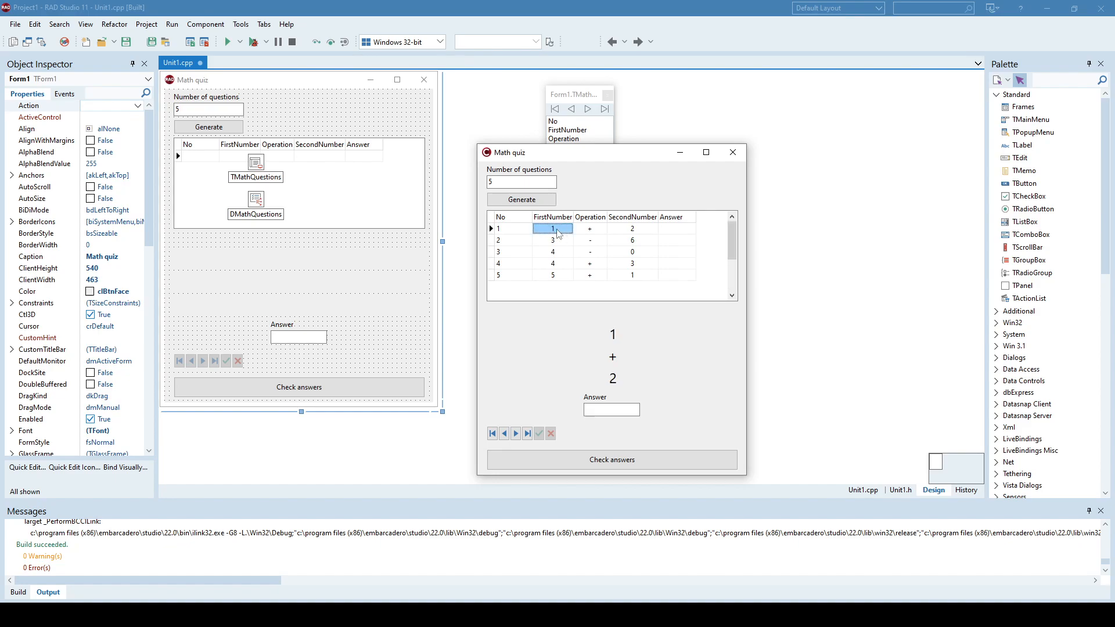
{"action": "left_click", "coordinate": [590, 229]}
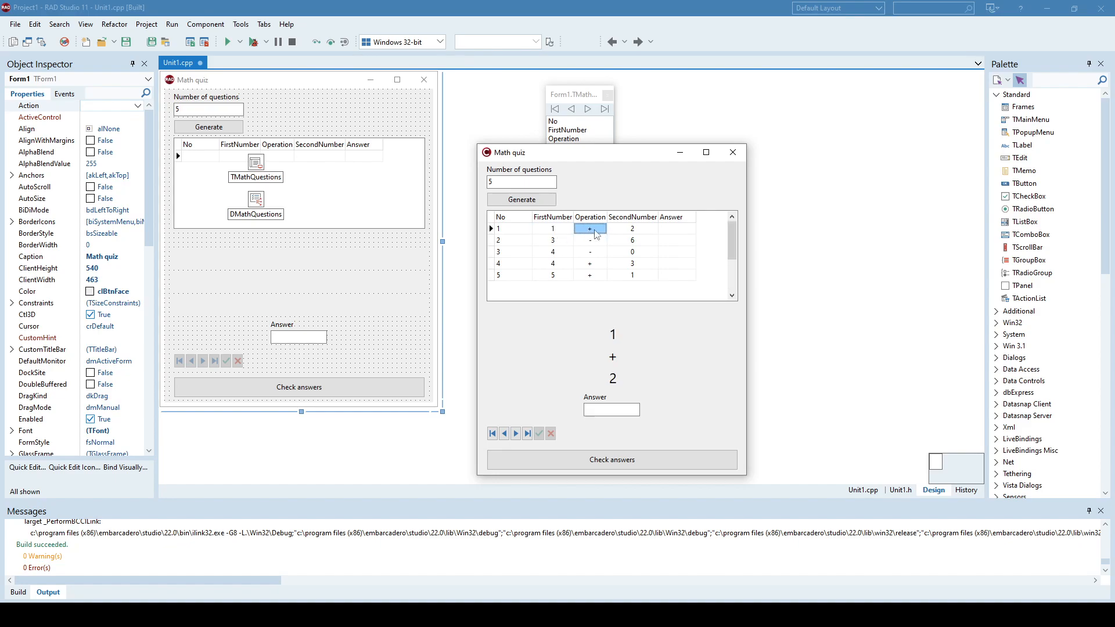
{"action": "left_click", "coordinate": [632, 229]}
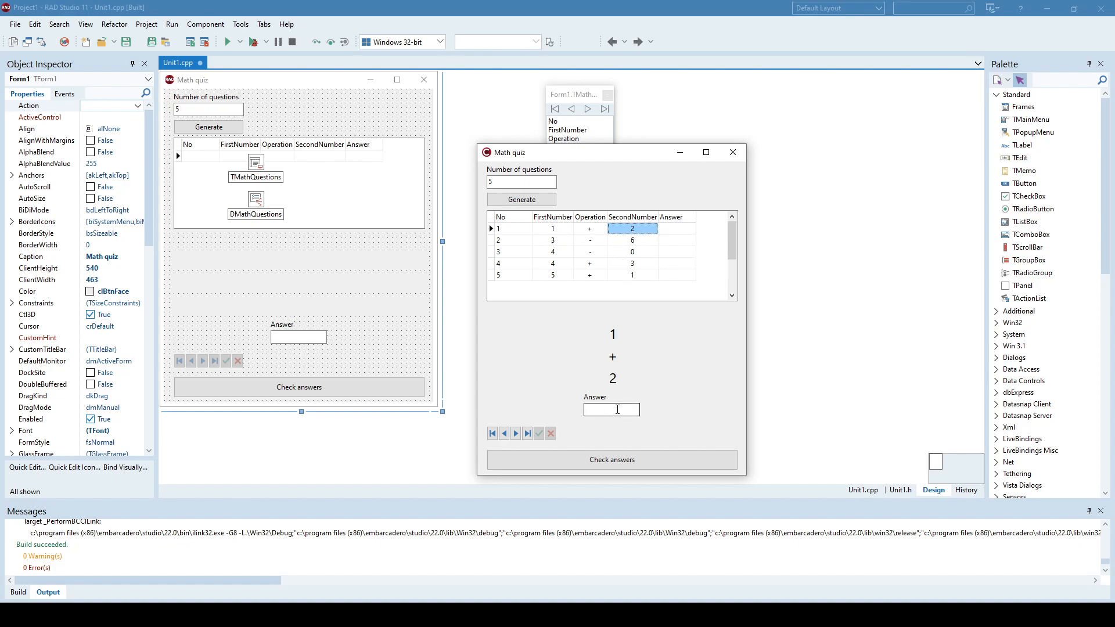
{"action": "mouse_move", "coordinate": [626, 332]}
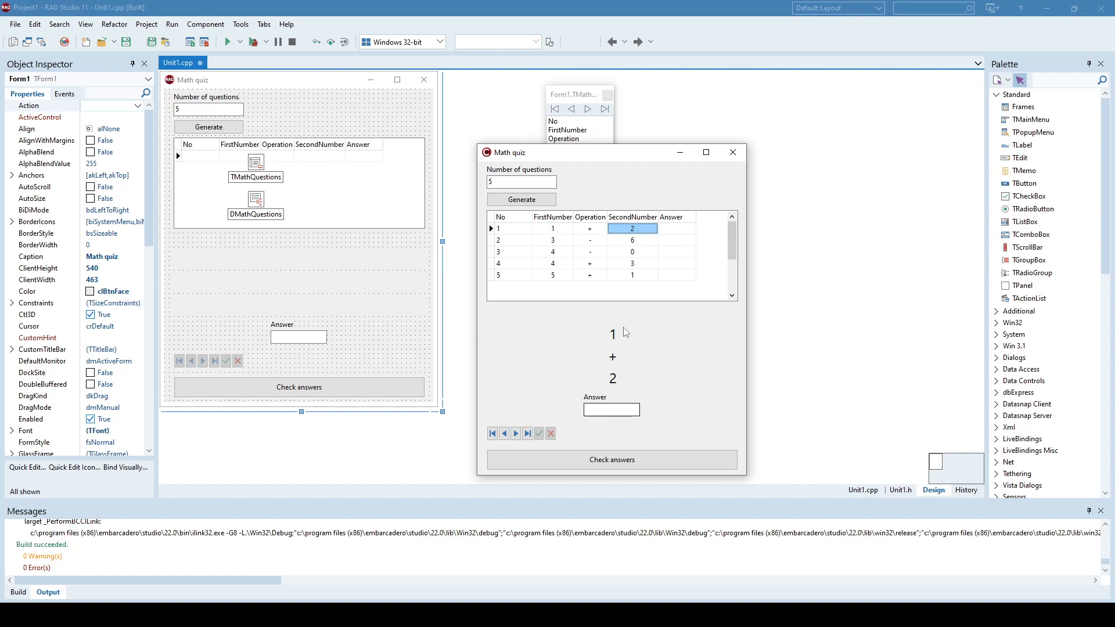
Step: Enter and post answers 3, 0, 4, 7 and 5 for the five questions
{"action": "left_click", "coordinate": [610, 410]}
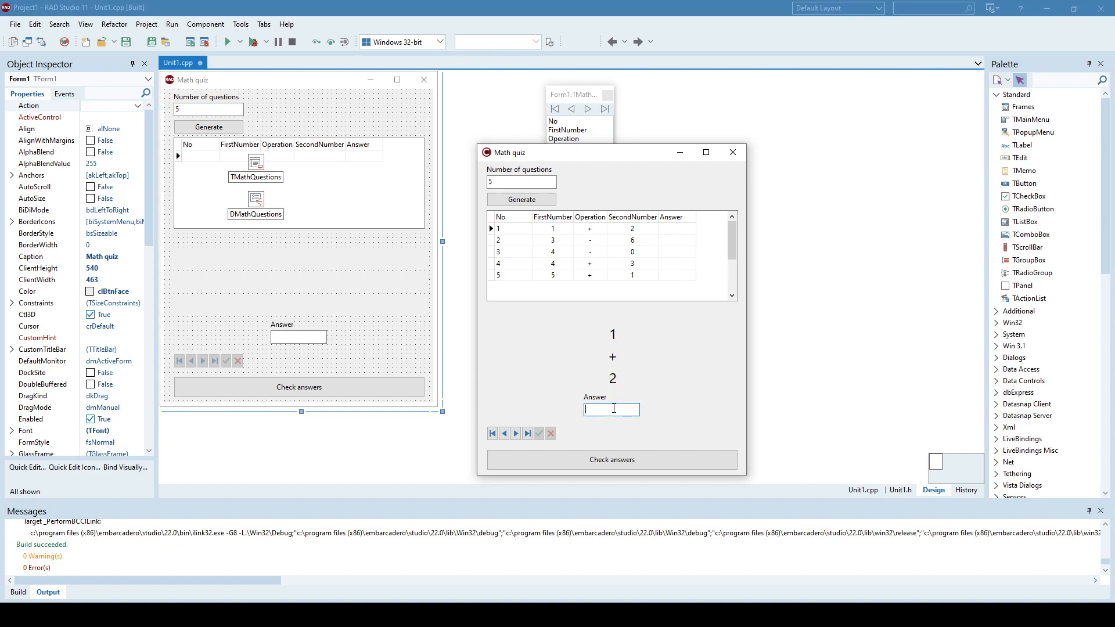
{"action": "type", "text": "3"}
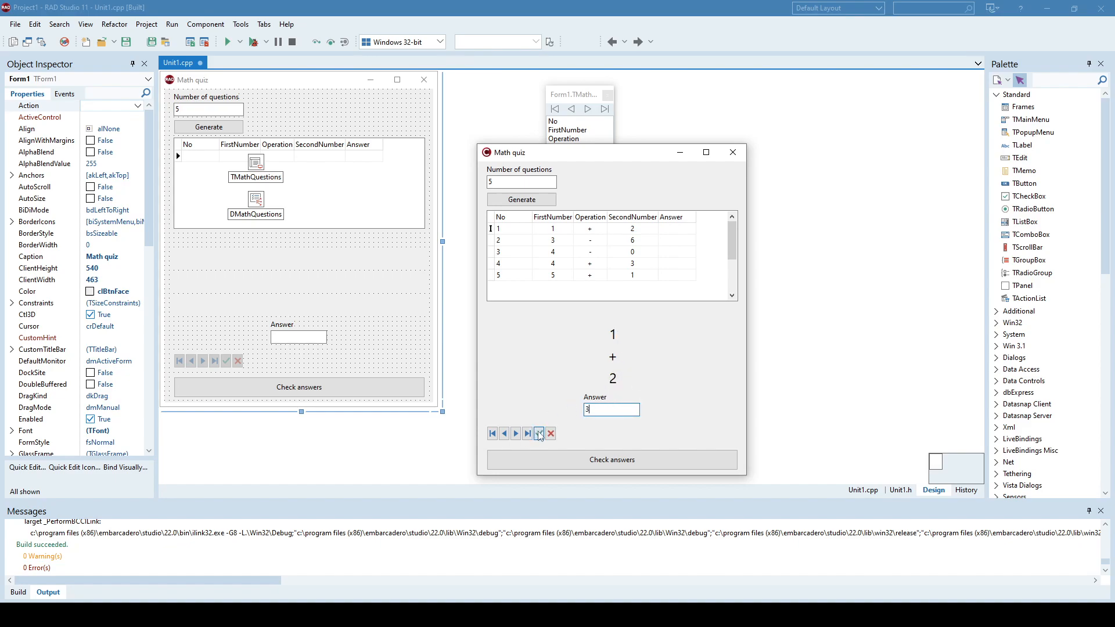
{"action": "left_click", "coordinate": [516, 433]}
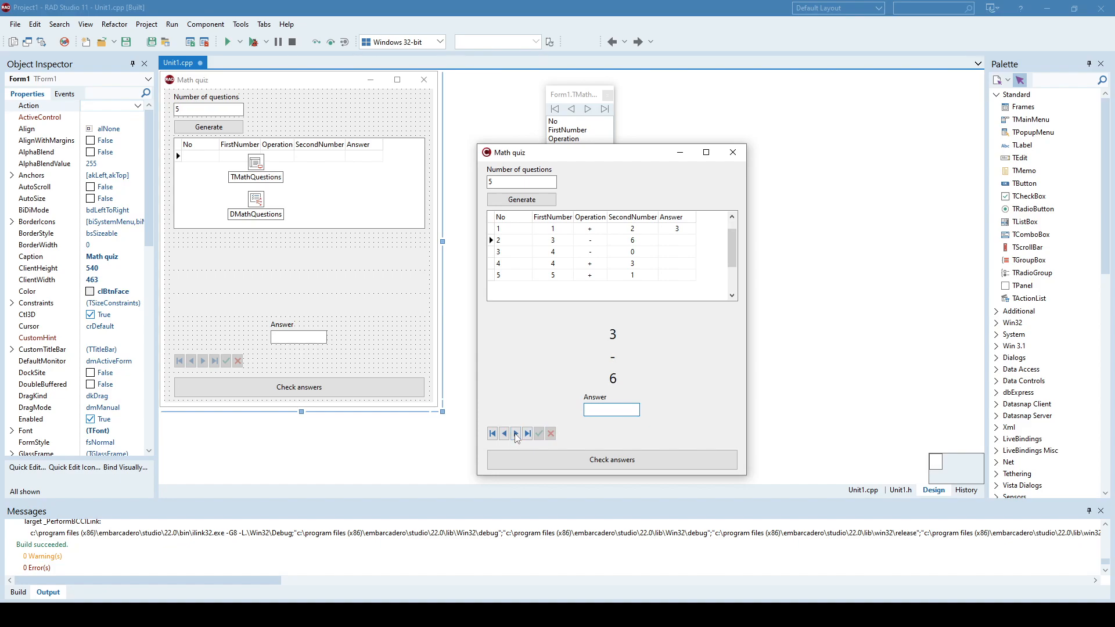
{"action": "left_click", "coordinate": [609, 410]}
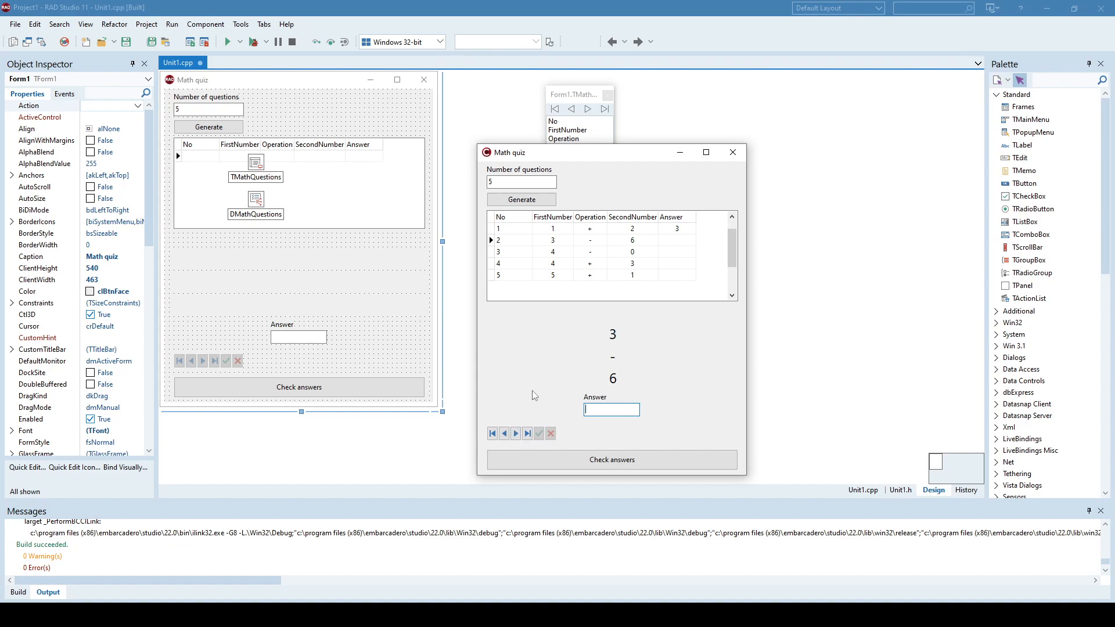
{"action": "type", "text": "0"}
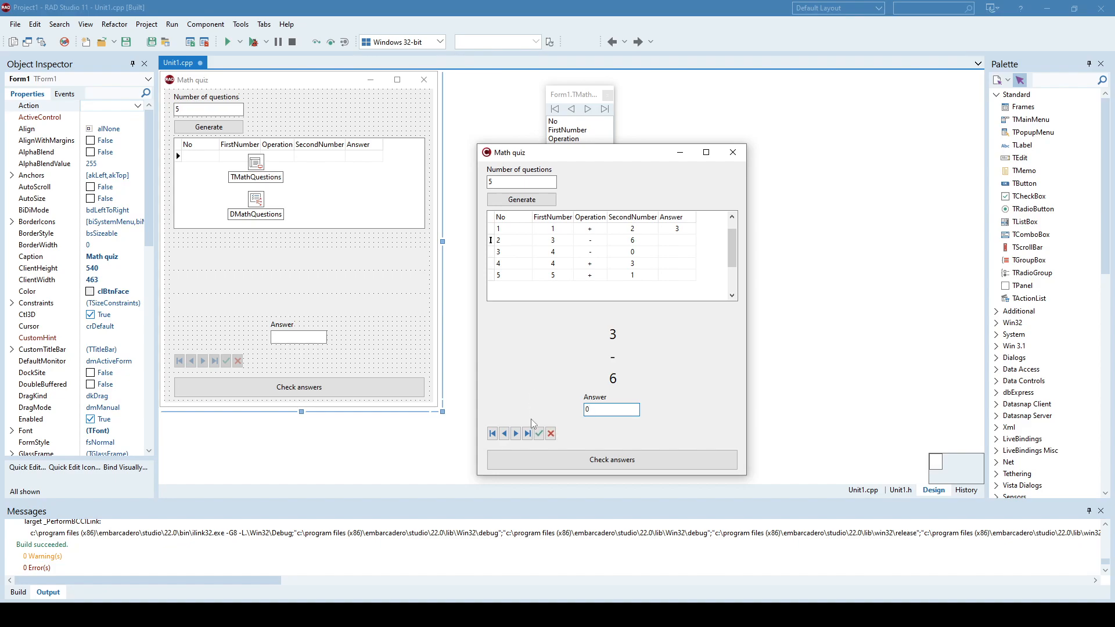
{"action": "left_click", "coordinate": [514, 433]}
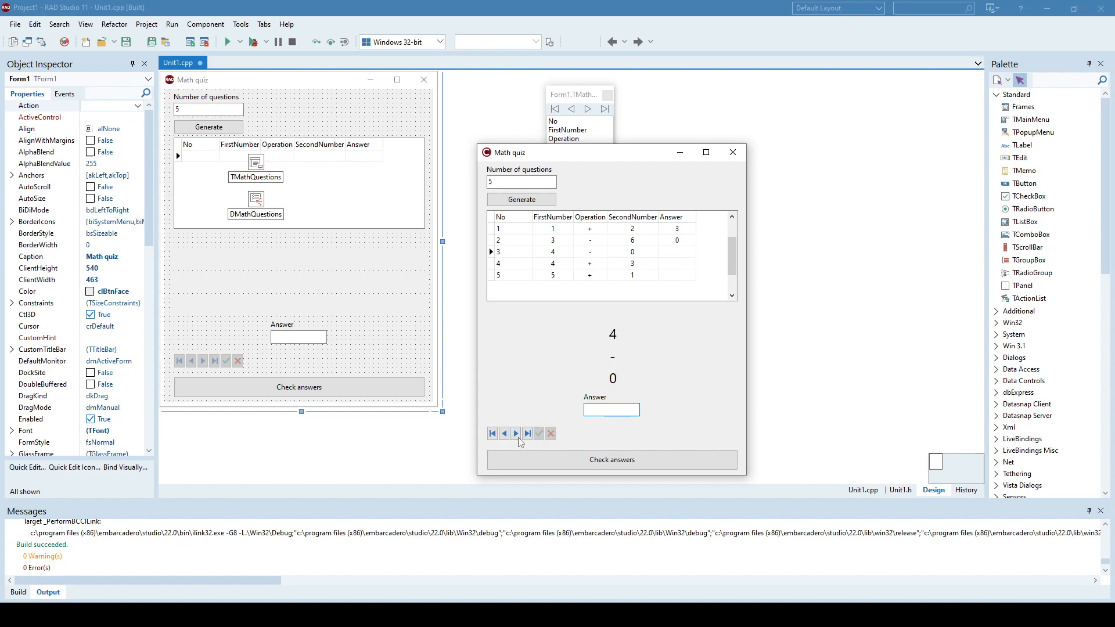
{"action": "type", "text": "4"}
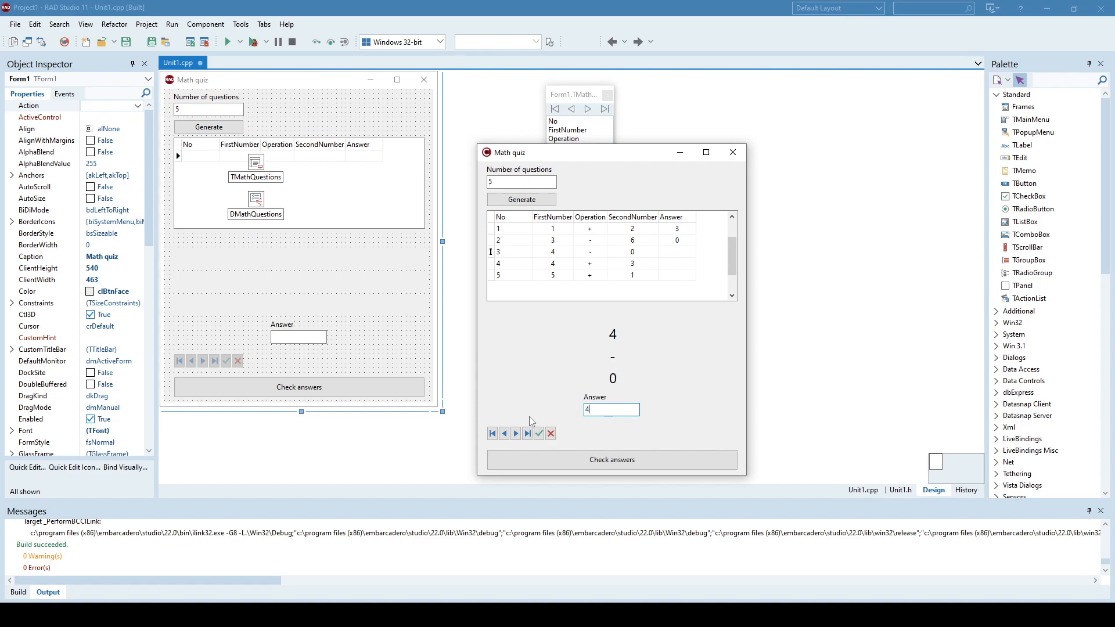
{"action": "left_click", "coordinate": [516, 433]}
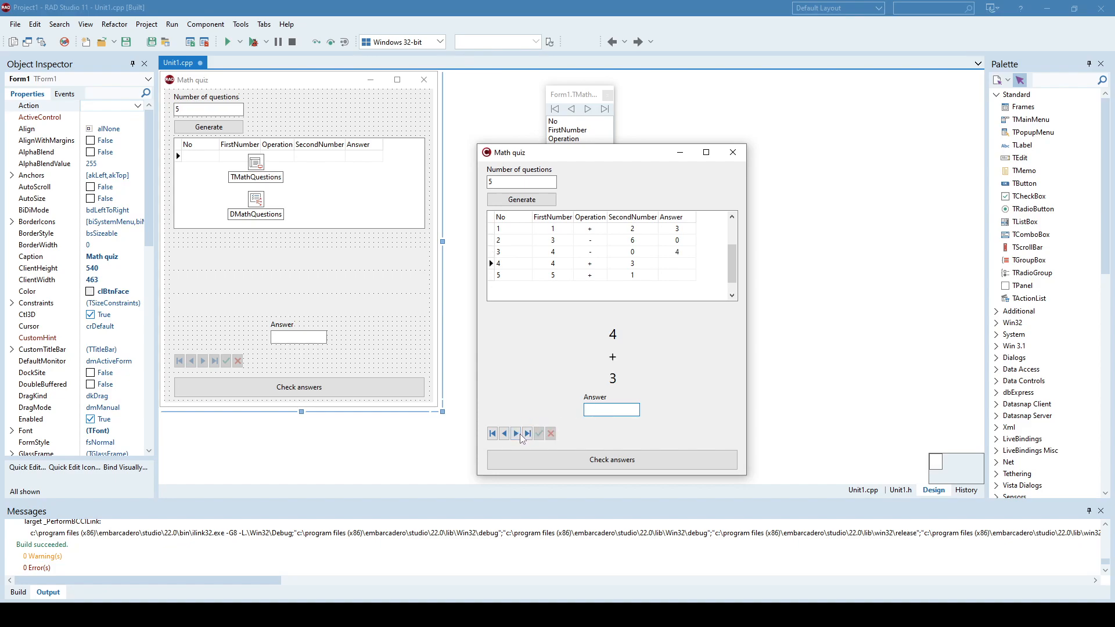
{"action": "type", "text": "7"}
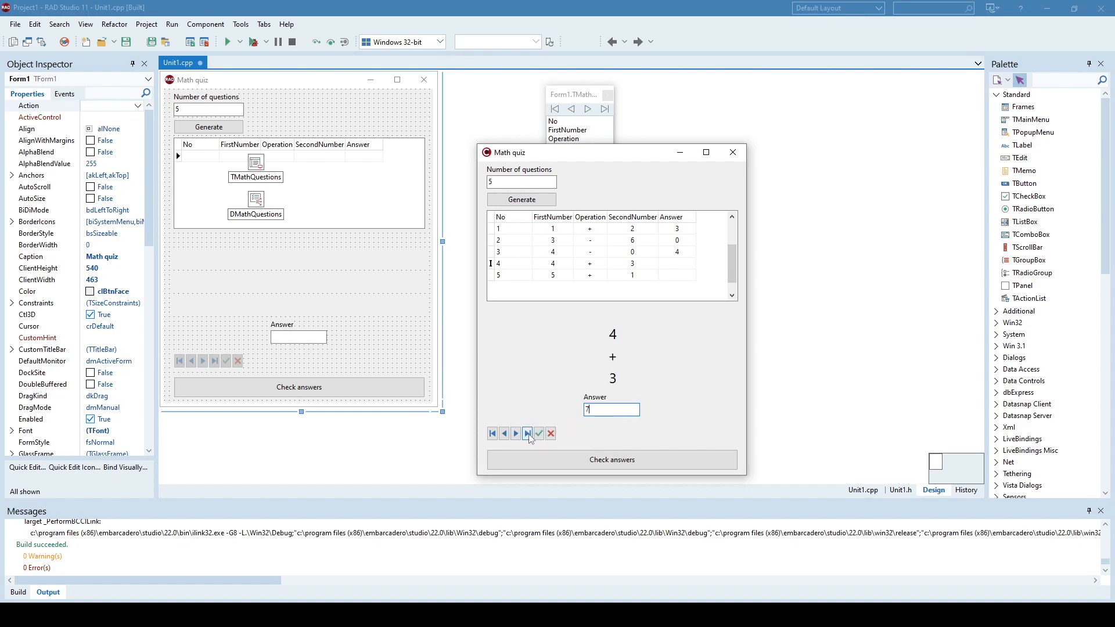
{"action": "left_click", "coordinate": [527, 433]}
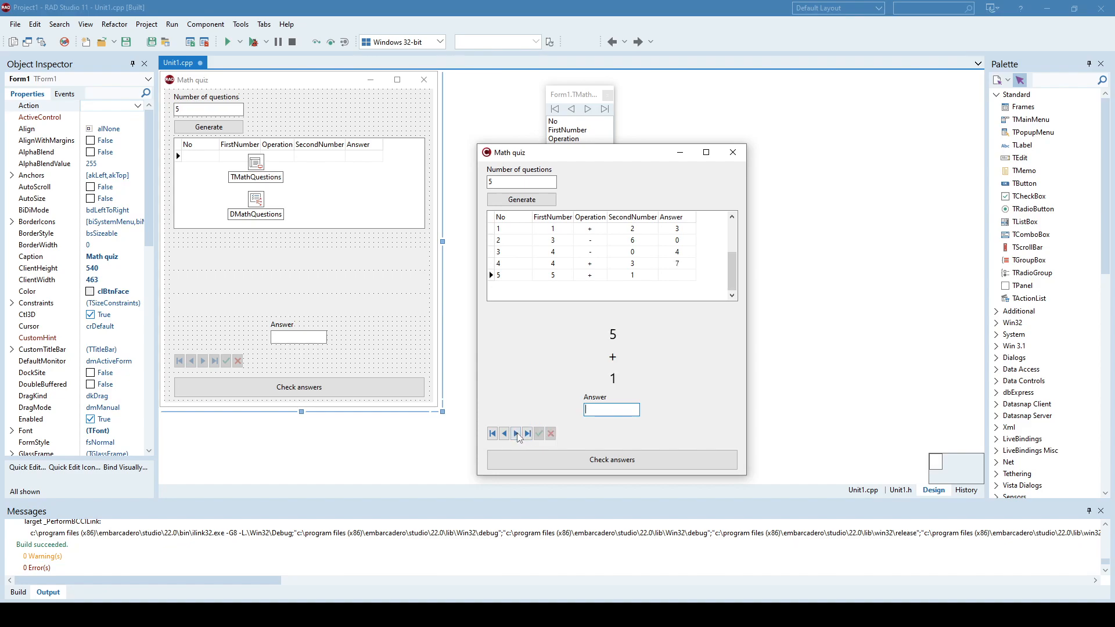
{"action": "type", "text": "5"}
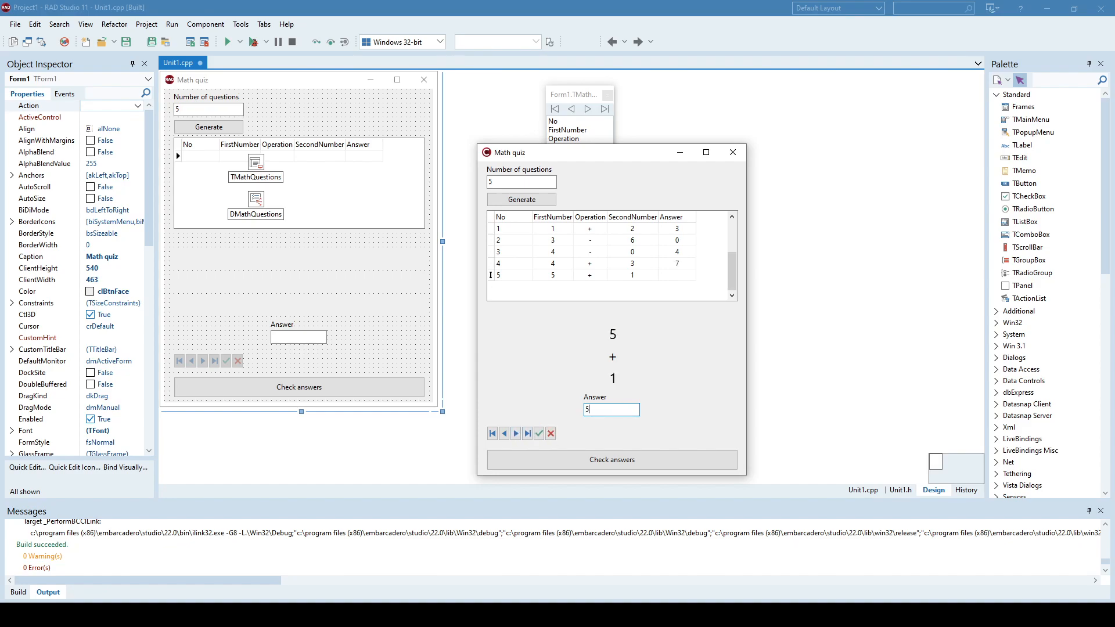
{"action": "left_click", "coordinate": [539, 433]}
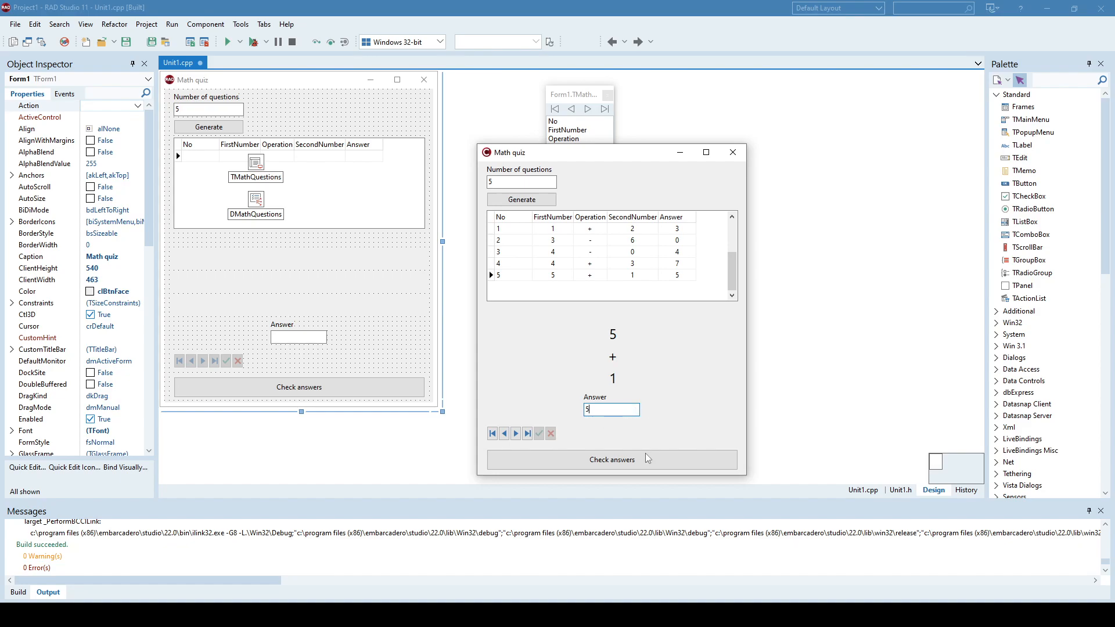
Step: Check the answers, get 'Correct: 3/5', and dismiss the message
{"action": "left_click", "coordinate": [611, 459]}
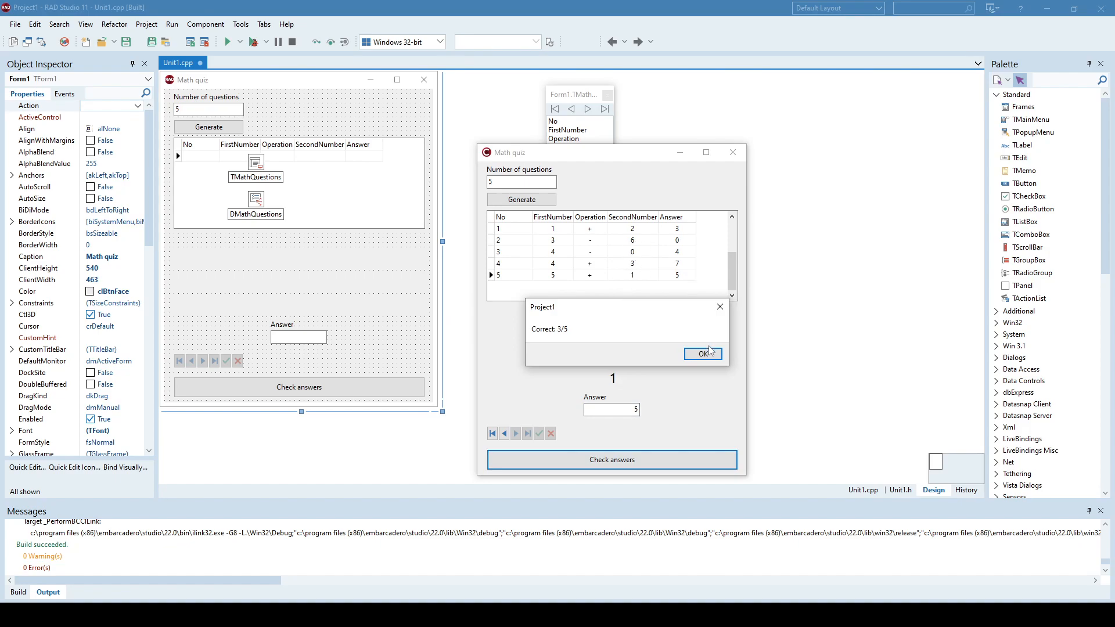
{"action": "left_click", "coordinate": [703, 353]}
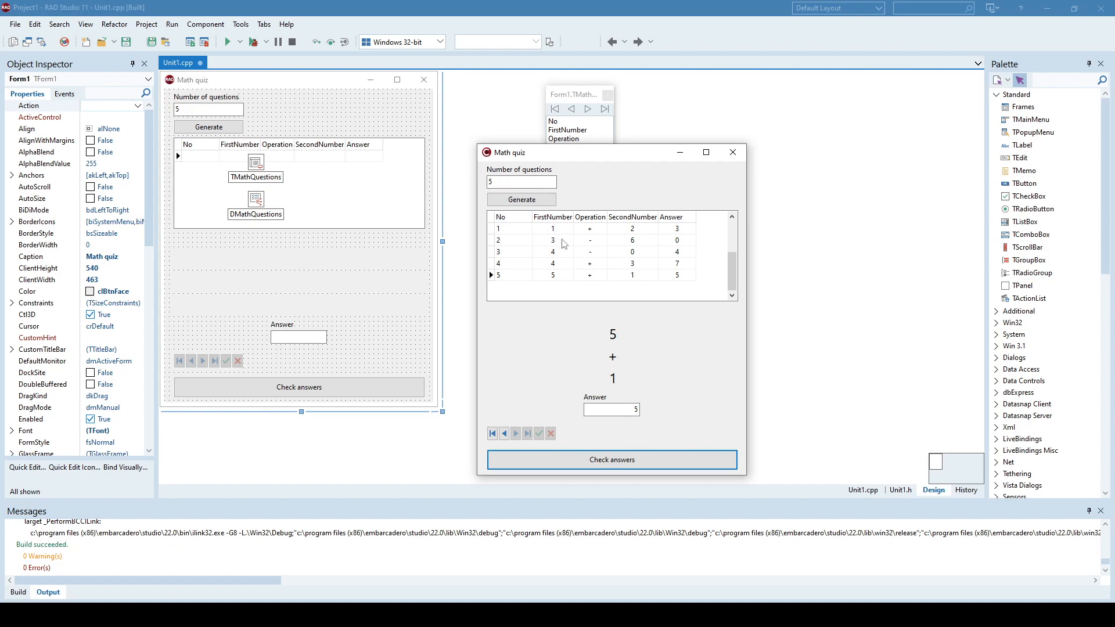
{"action": "mouse_move", "coordinate": [564, 244]}
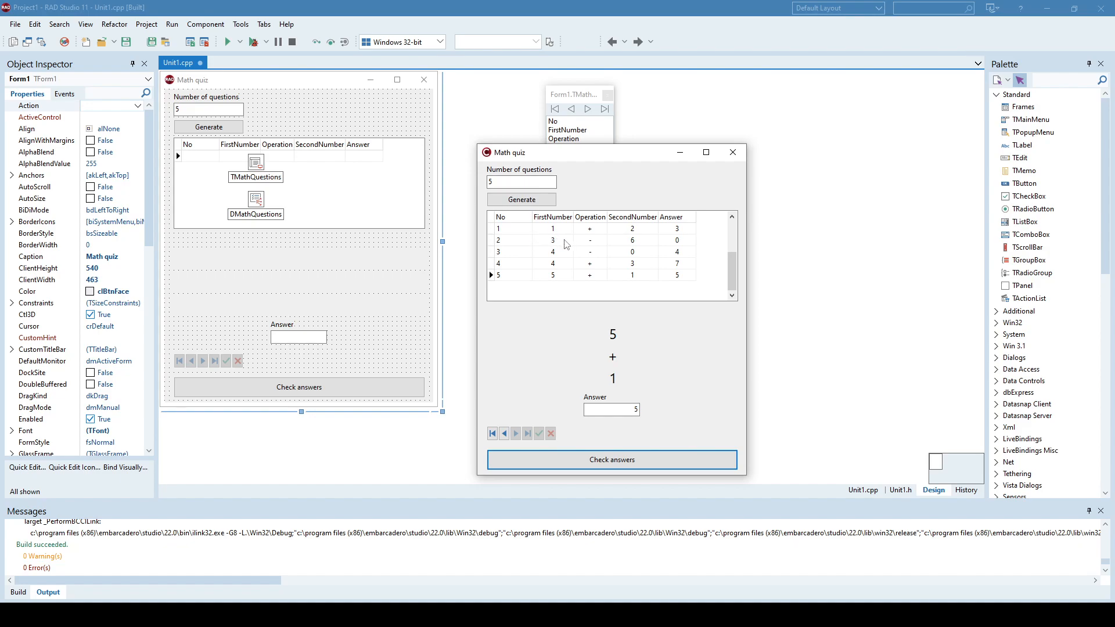